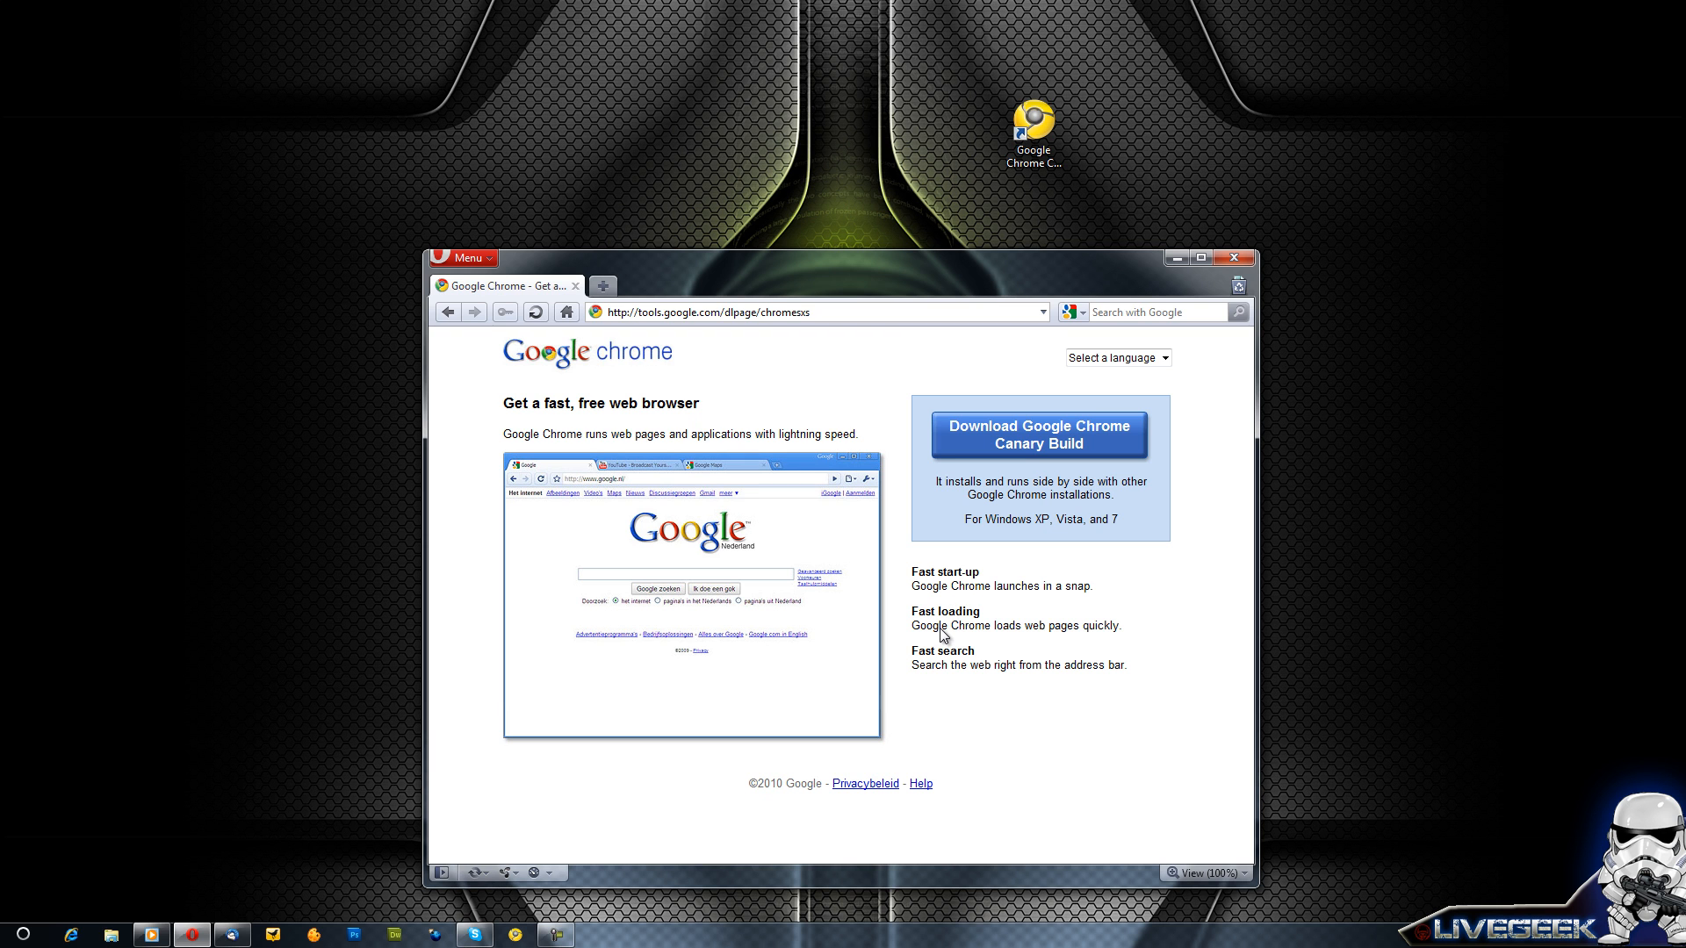
mouse_move(950, 678)
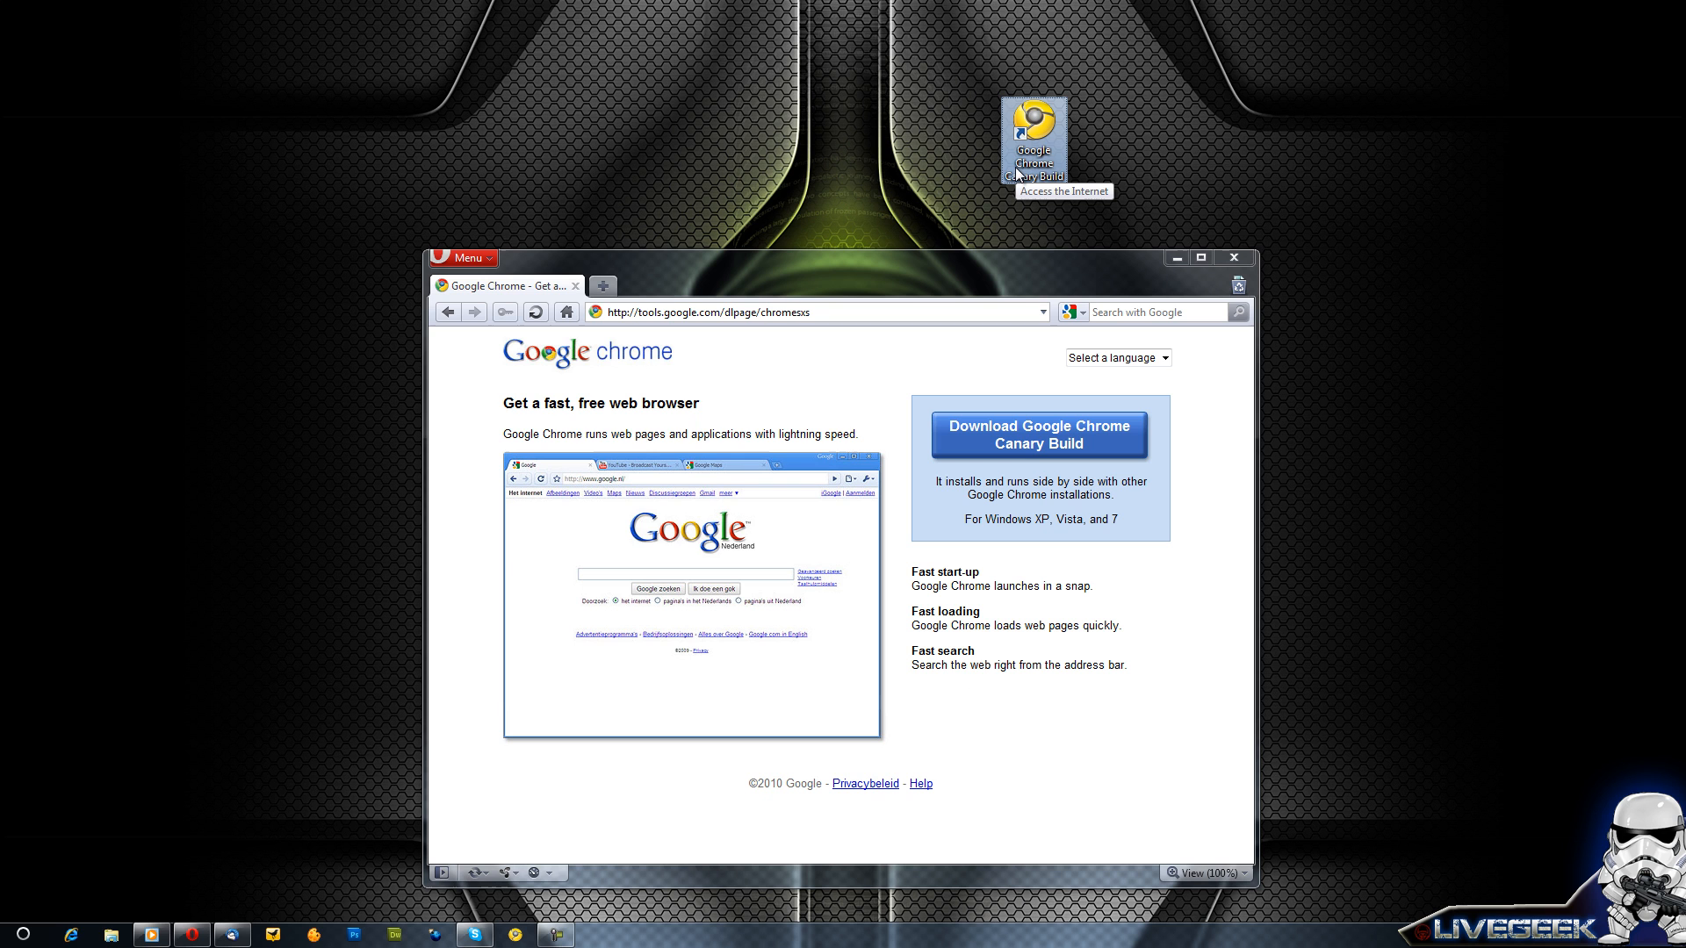
mouse_move(1049, 164)
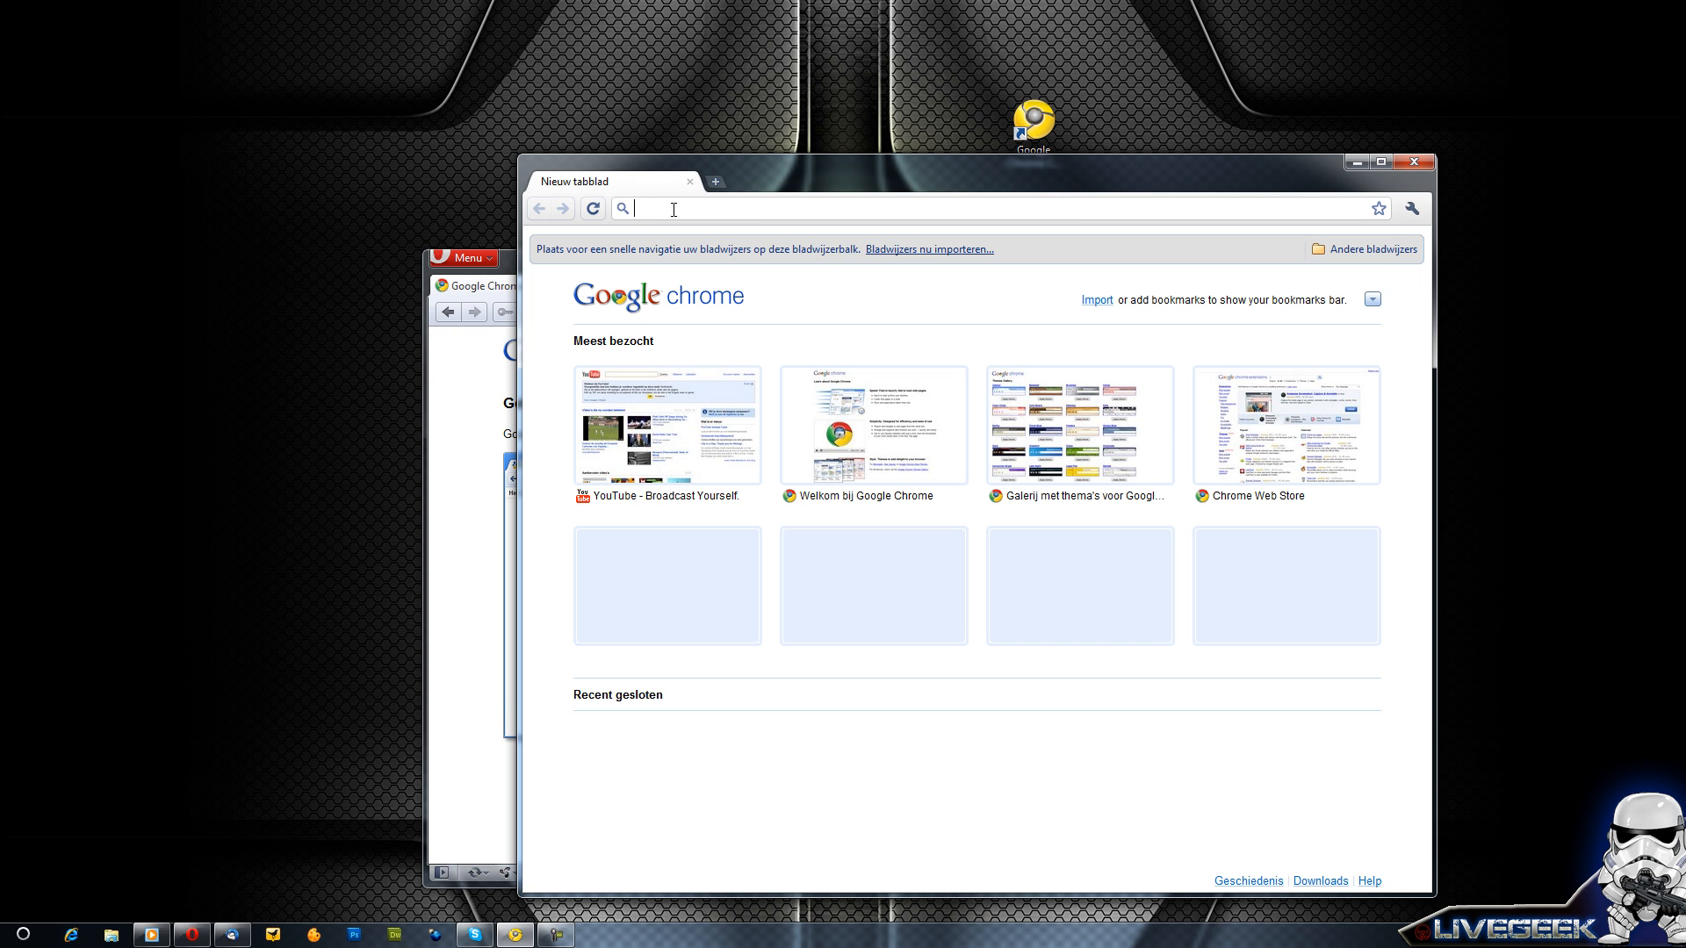
Load YouTube and Lifehacker in separate tabs, flip between them, then add a blank tab
text(youtube)
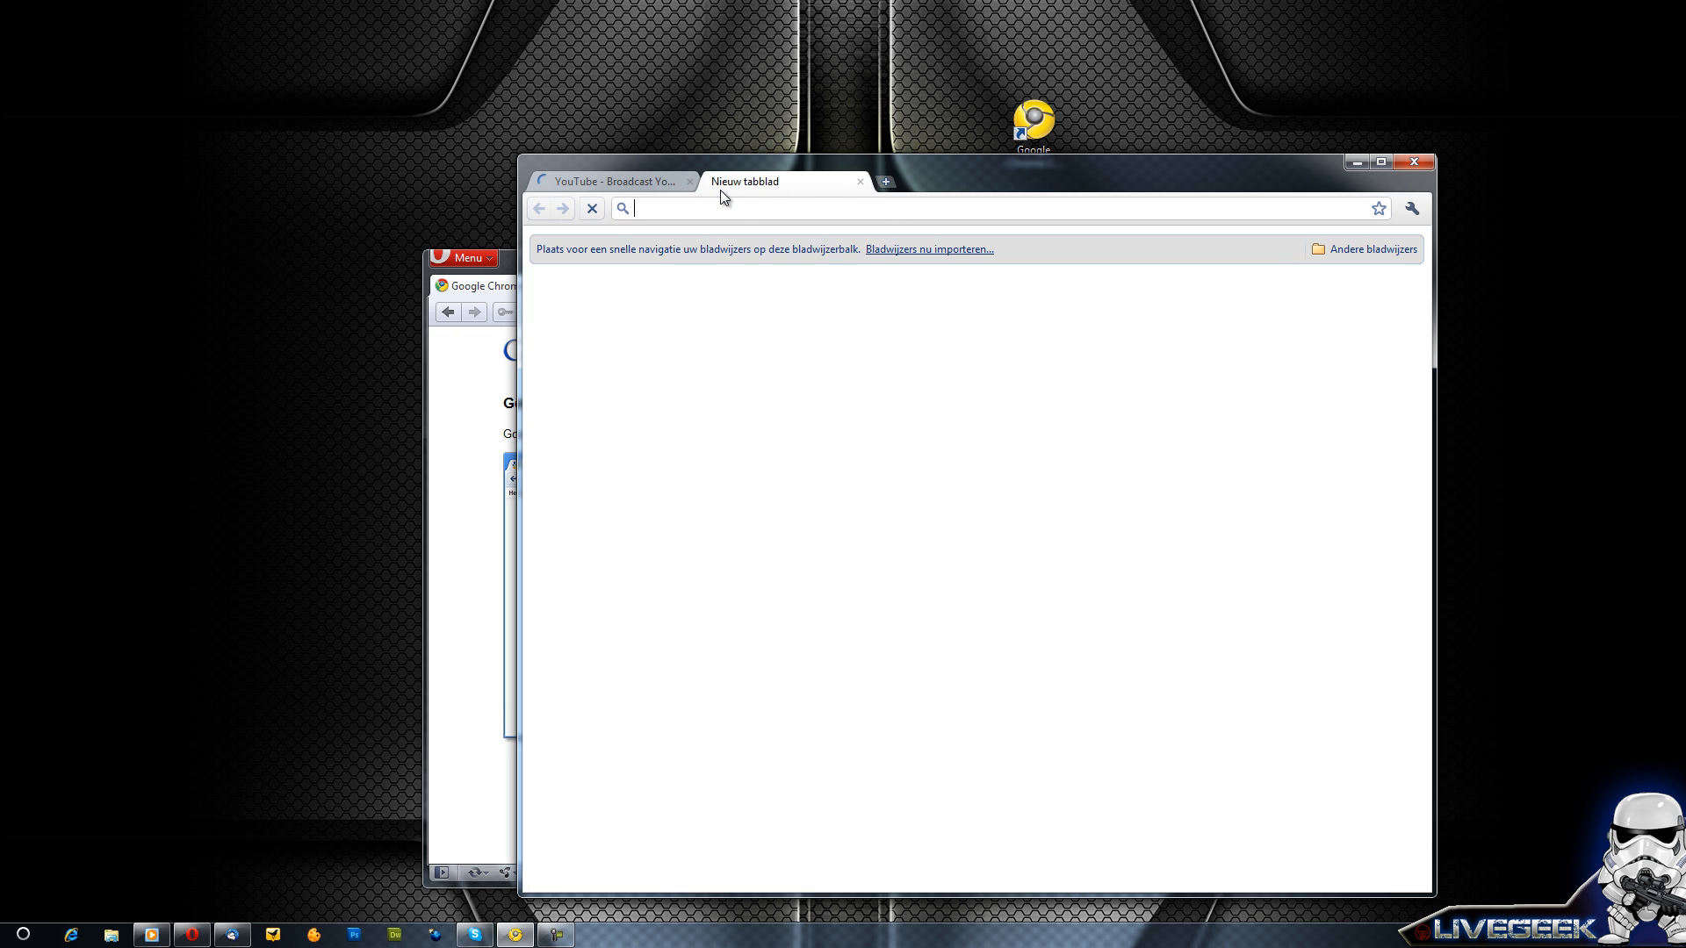
text(lifehacker.com)
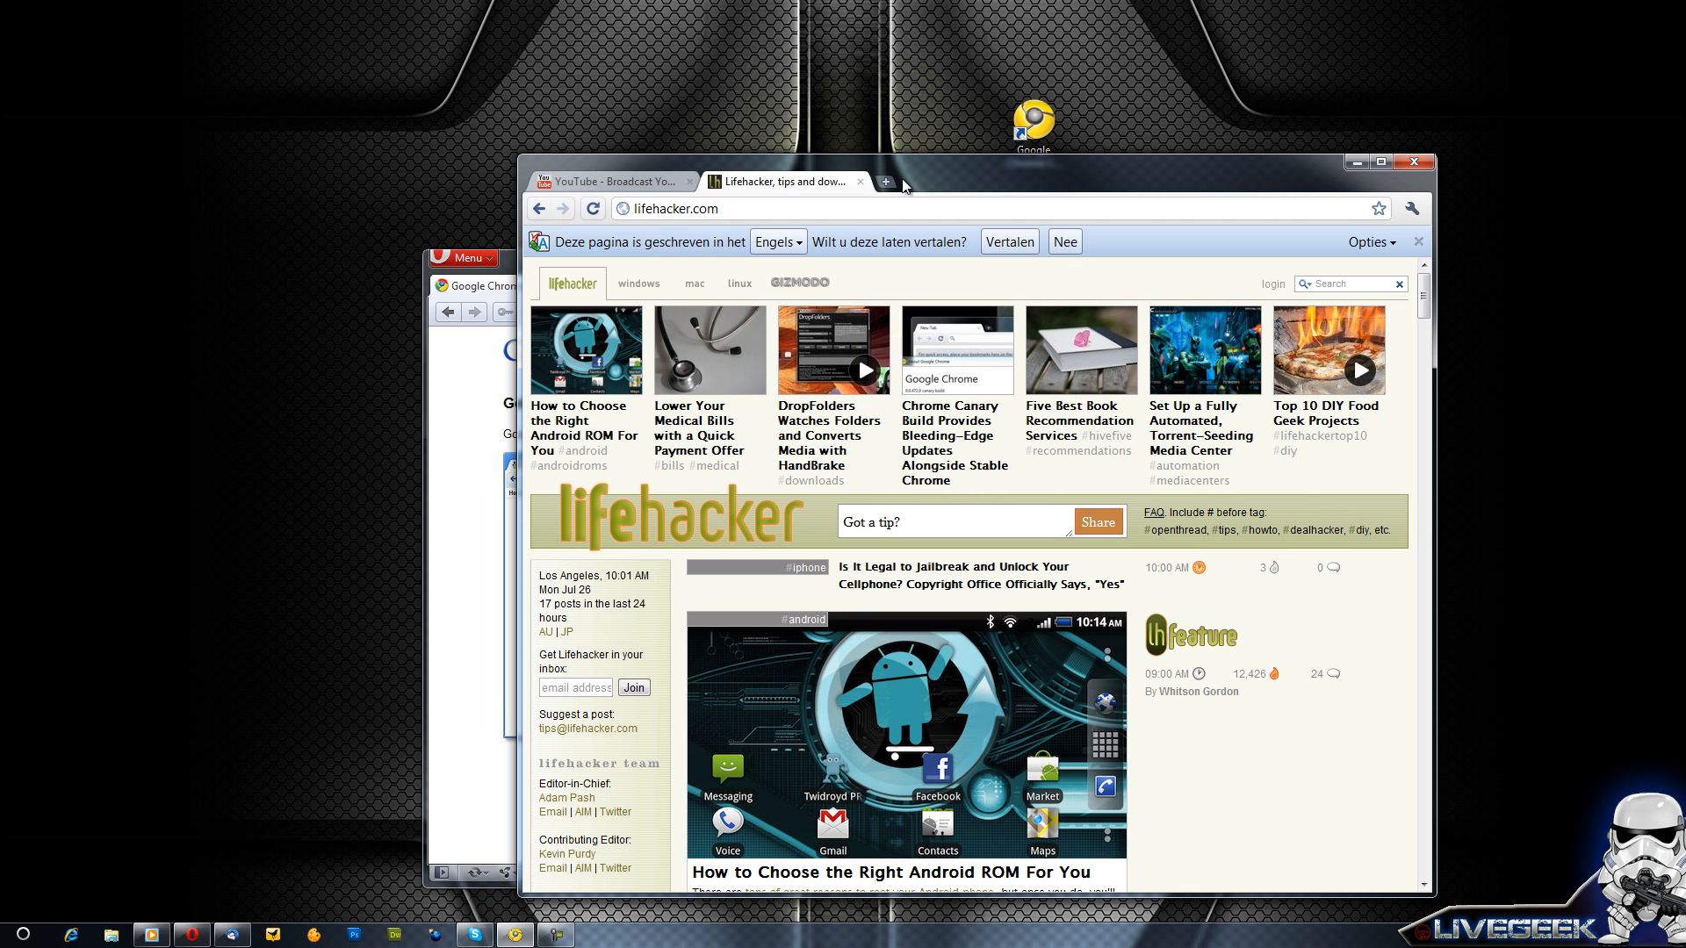
mouse_move(891, 186)
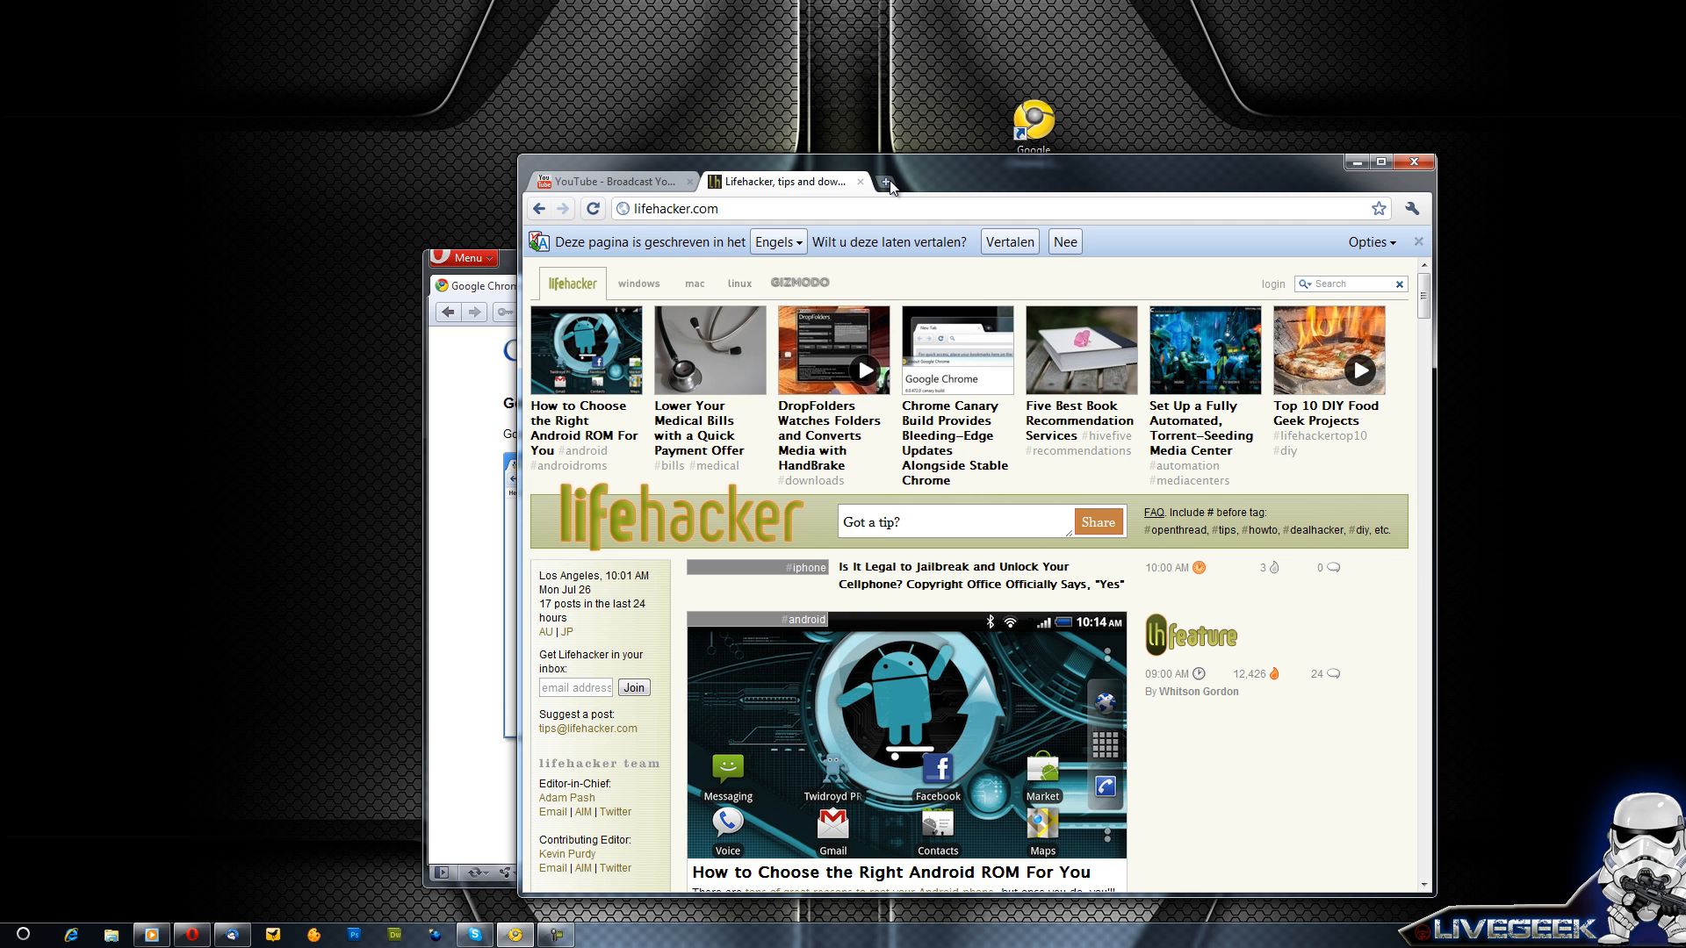
click(611, 181)
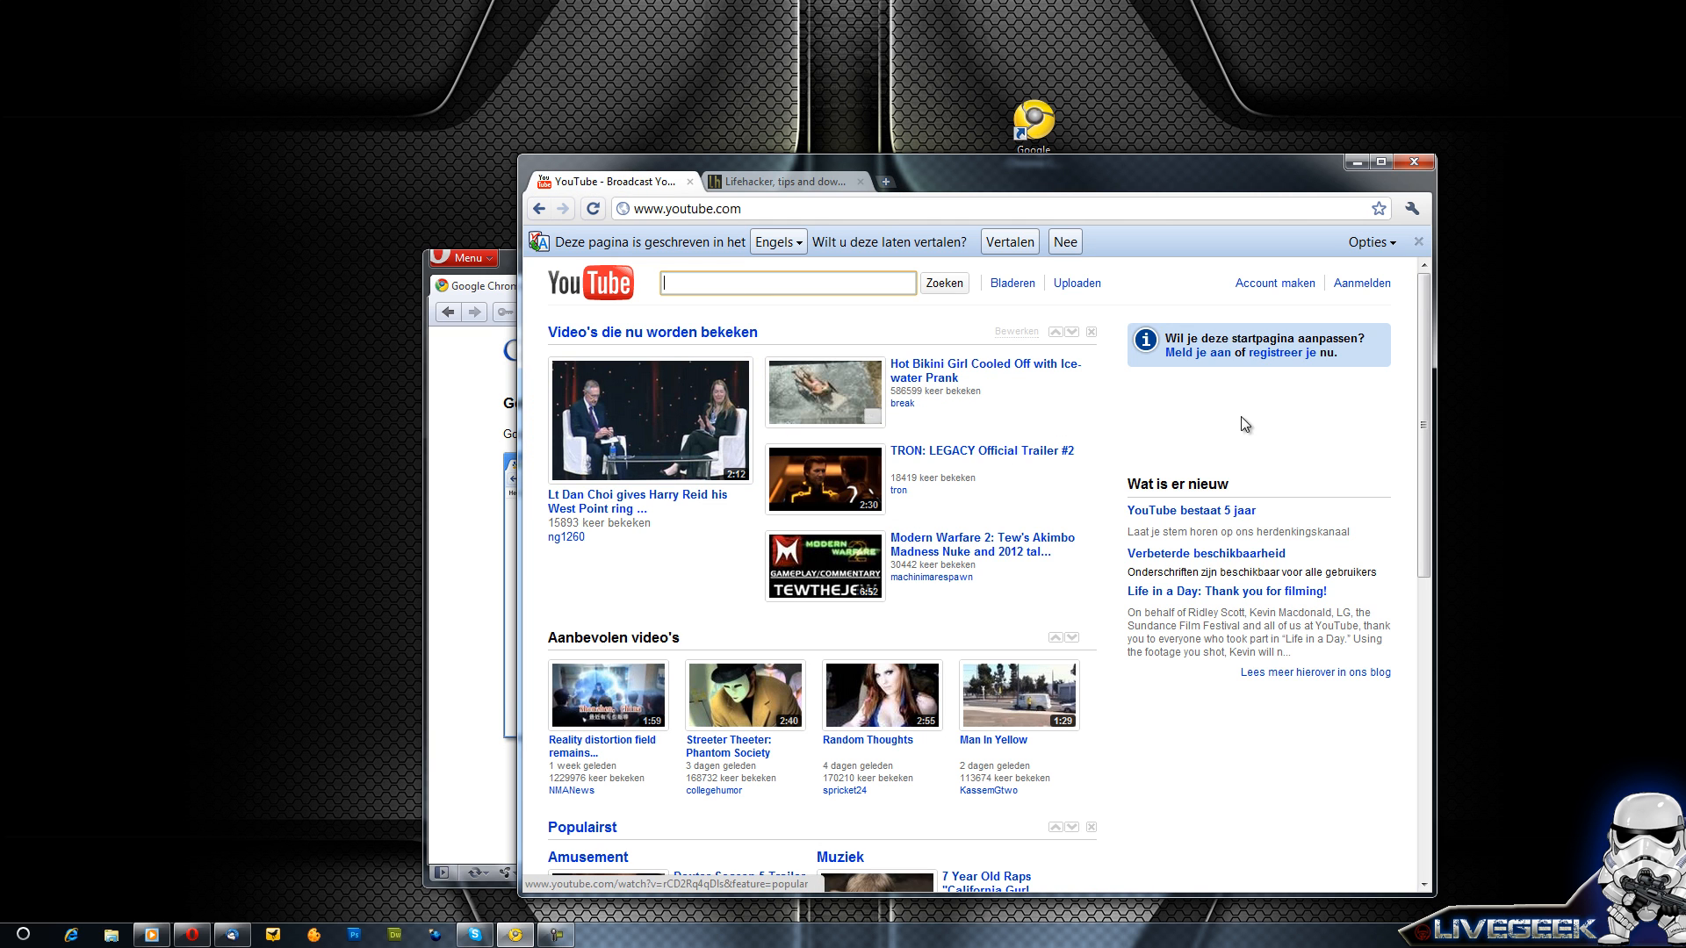
click(782, 181)
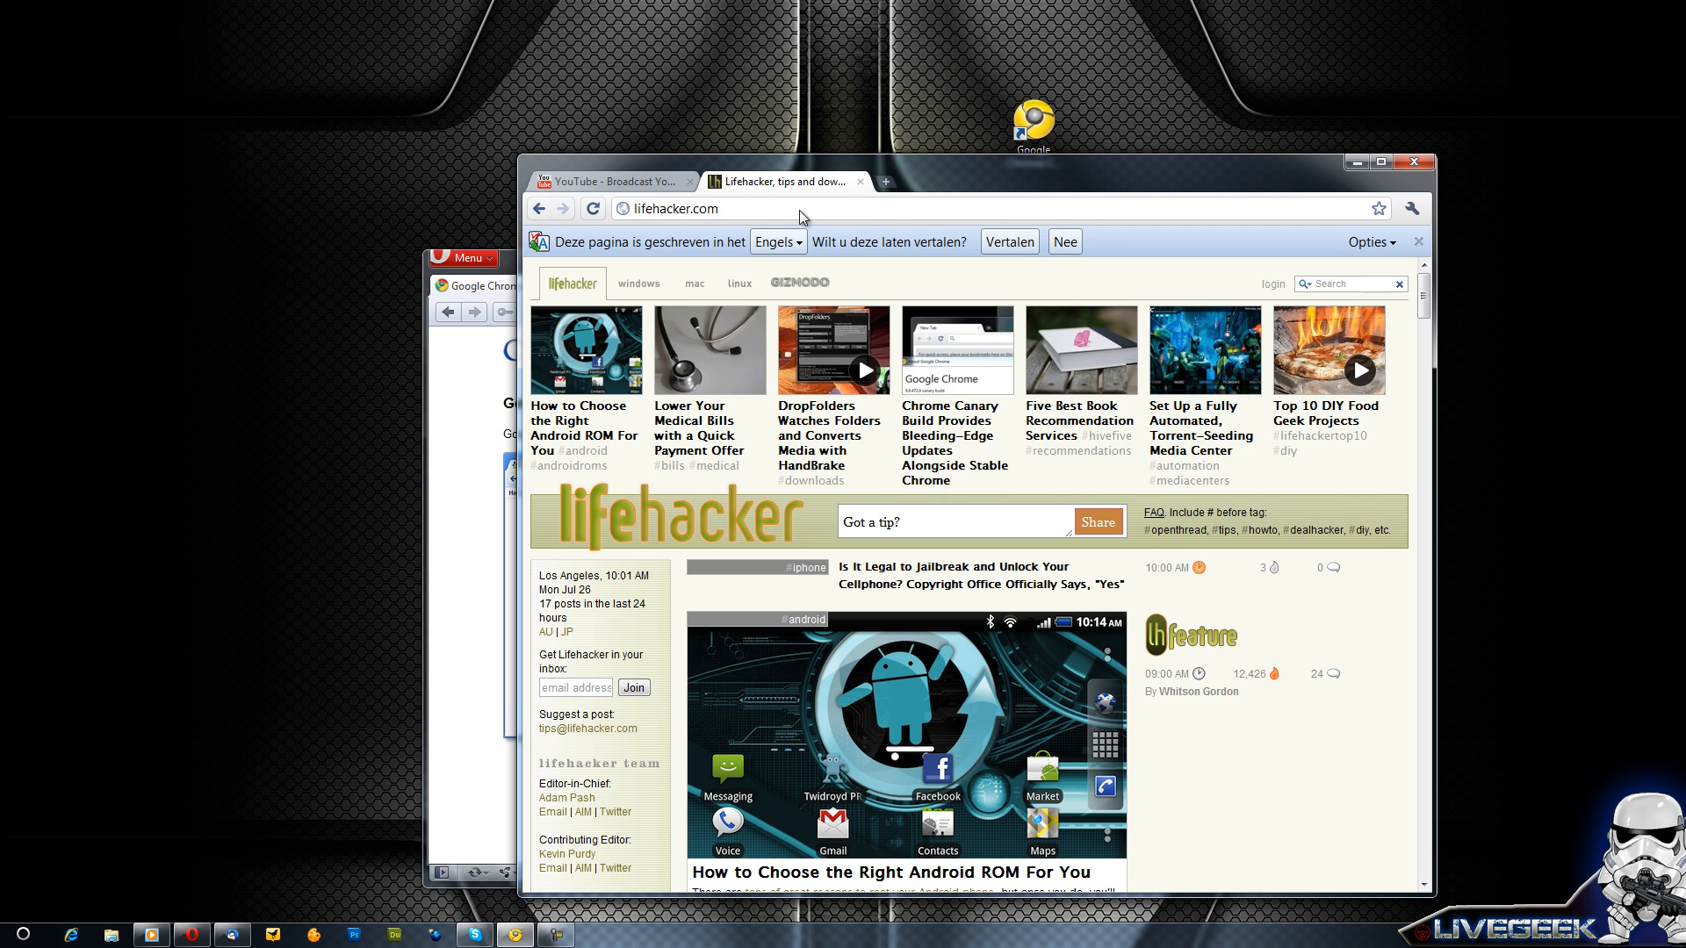
click(885, 181)
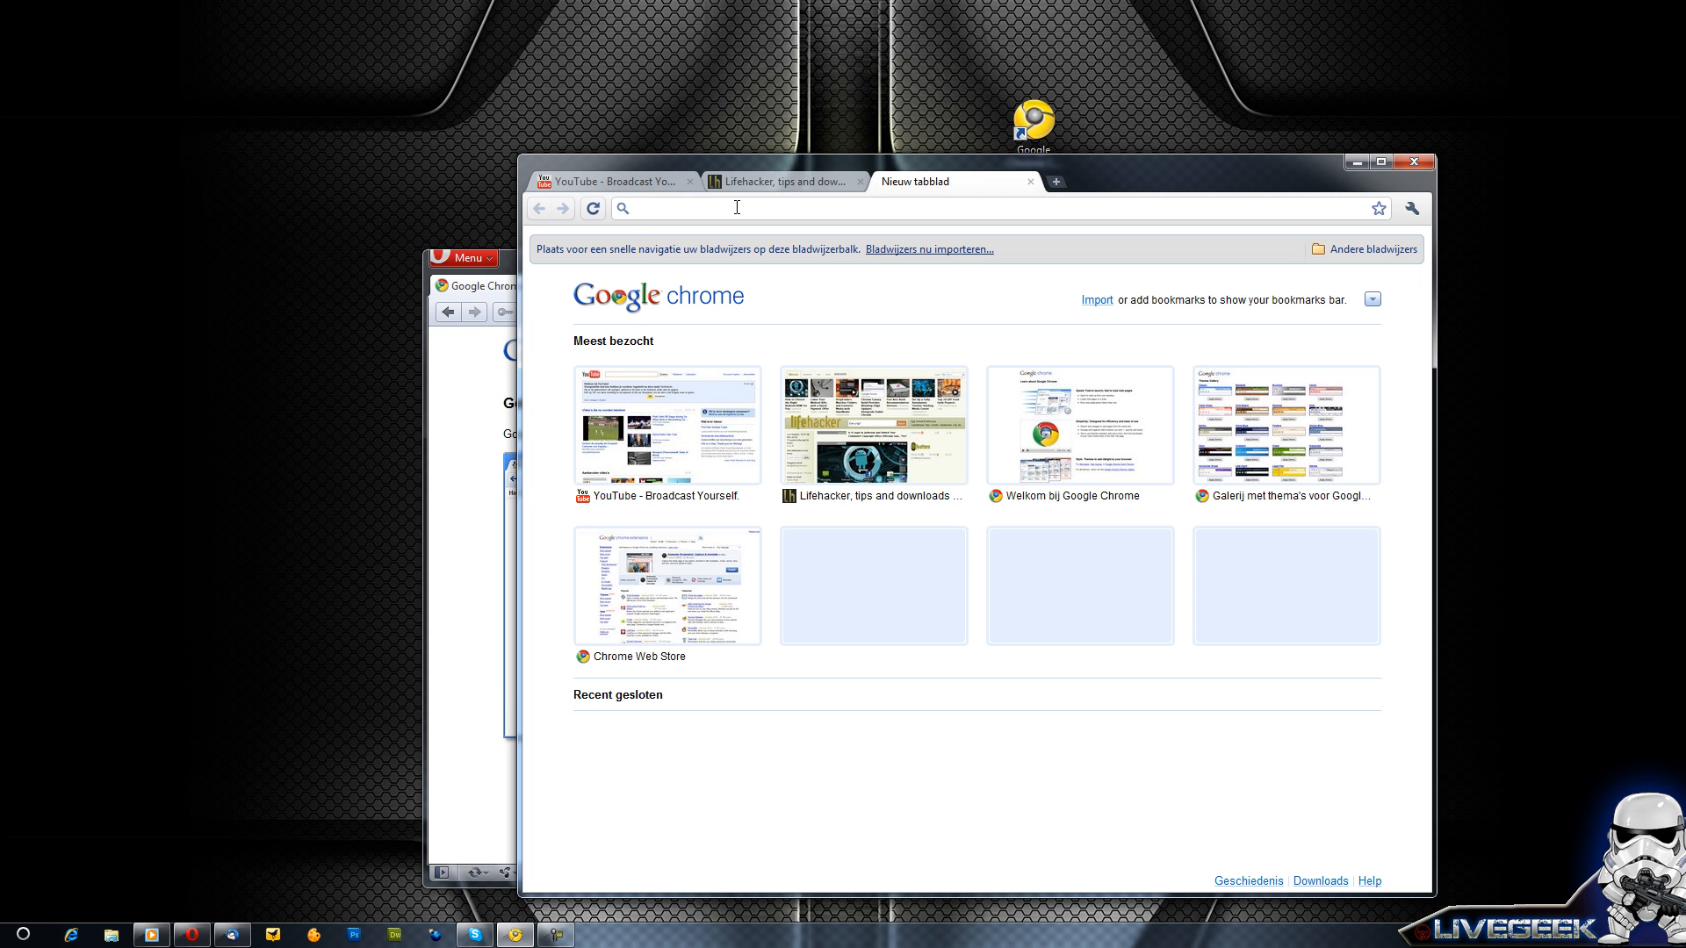
Search Google for 'geekrage' and 'livegeek' in new tabs, then revisit geekrage and Lifehacker
text(geek)
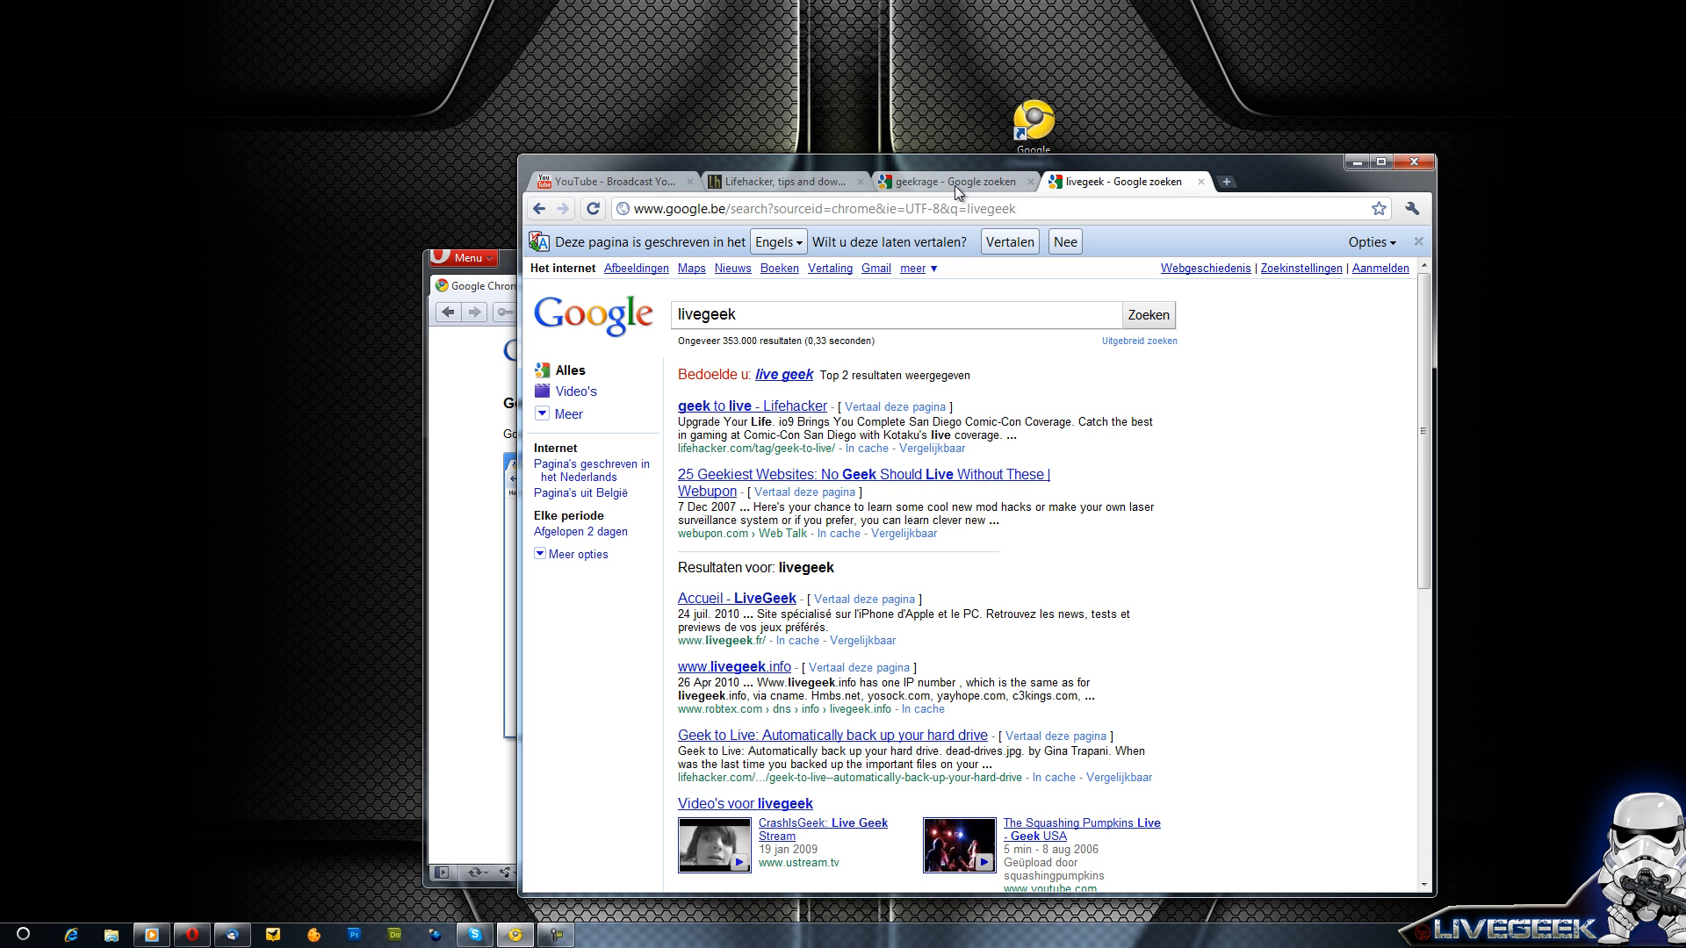
click(944, 181)
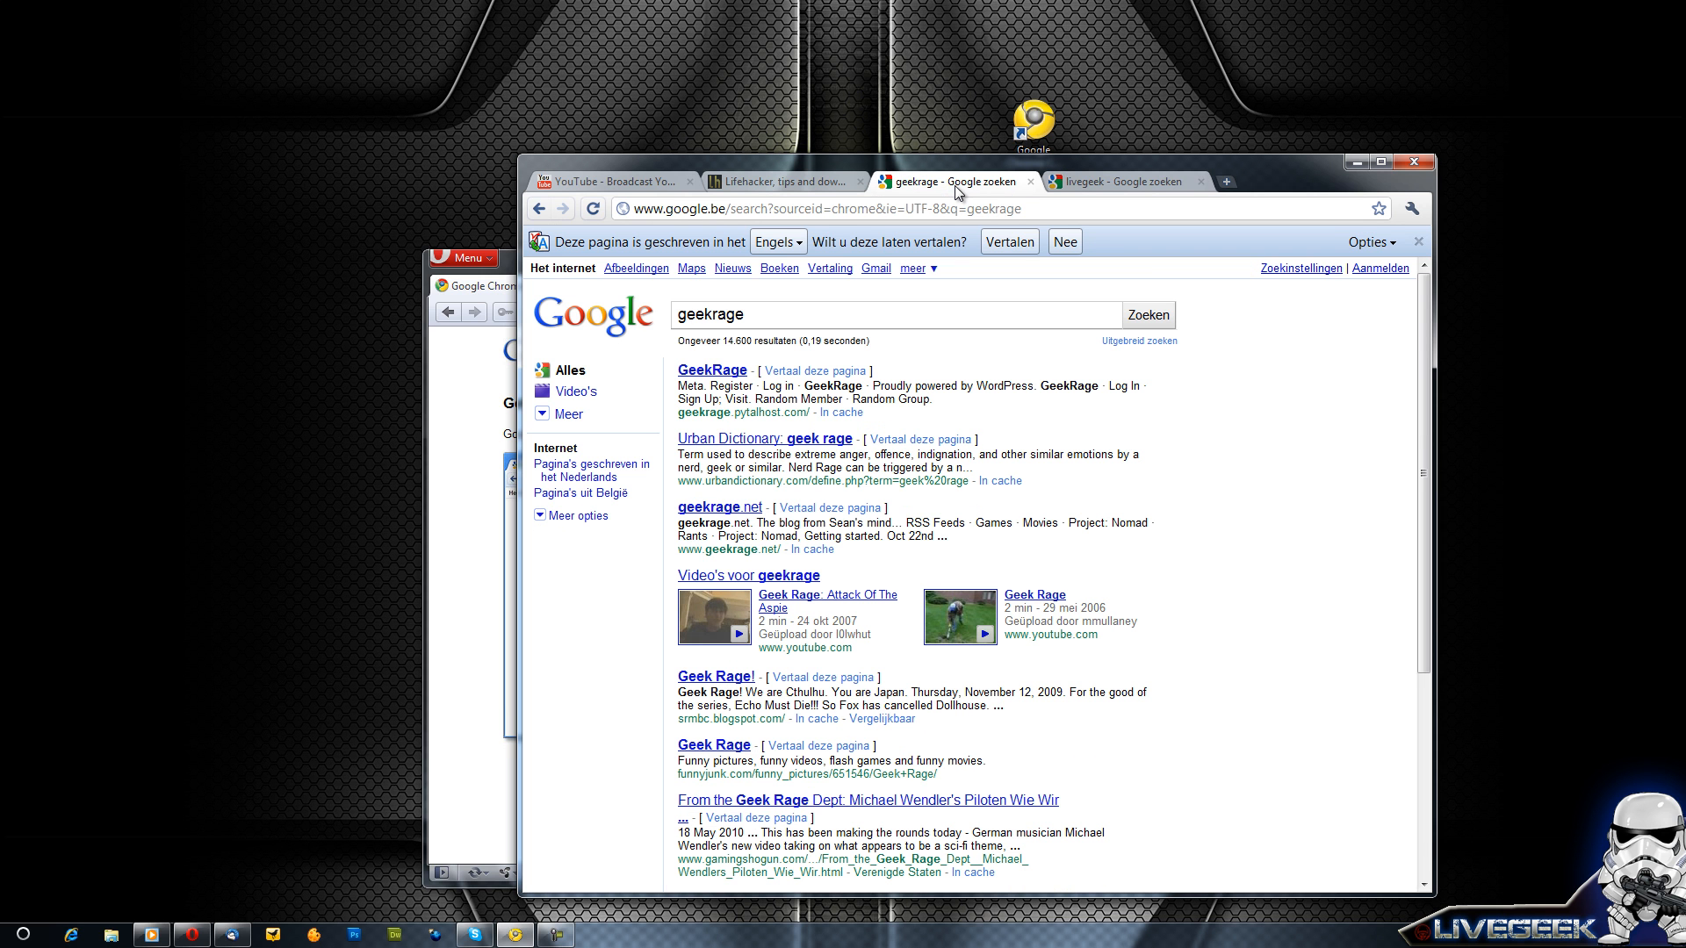
click(780, 181)
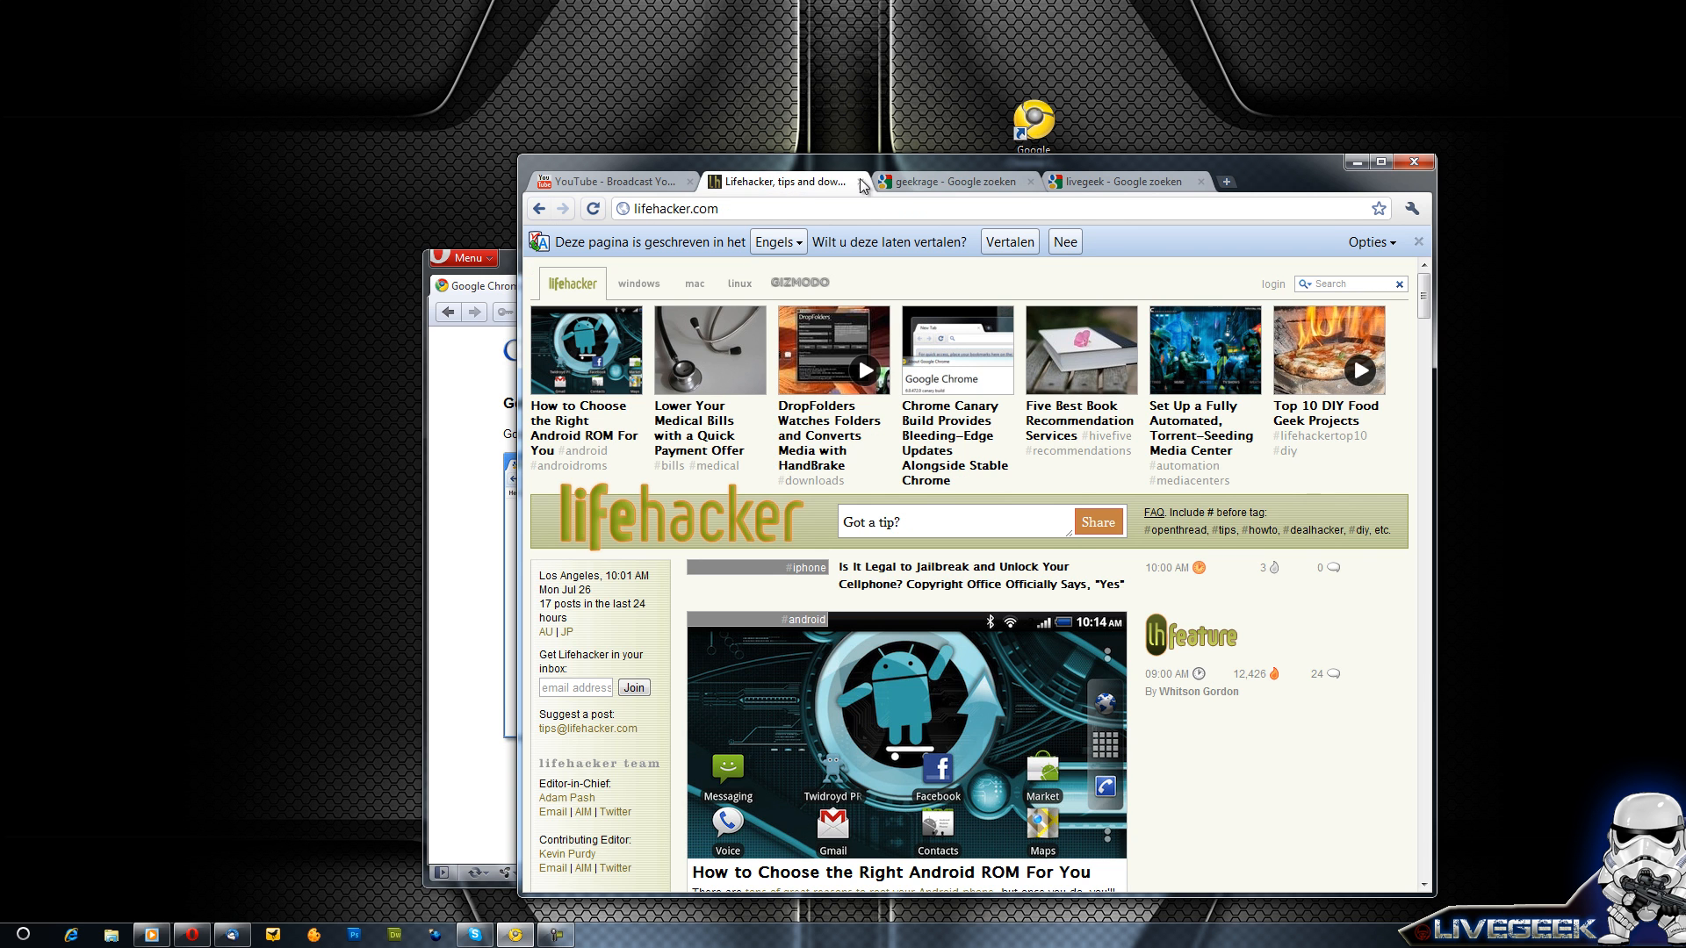
Open the GeekRage Blog result, close its ad overlay, then close the search tabs
click(950, 182)
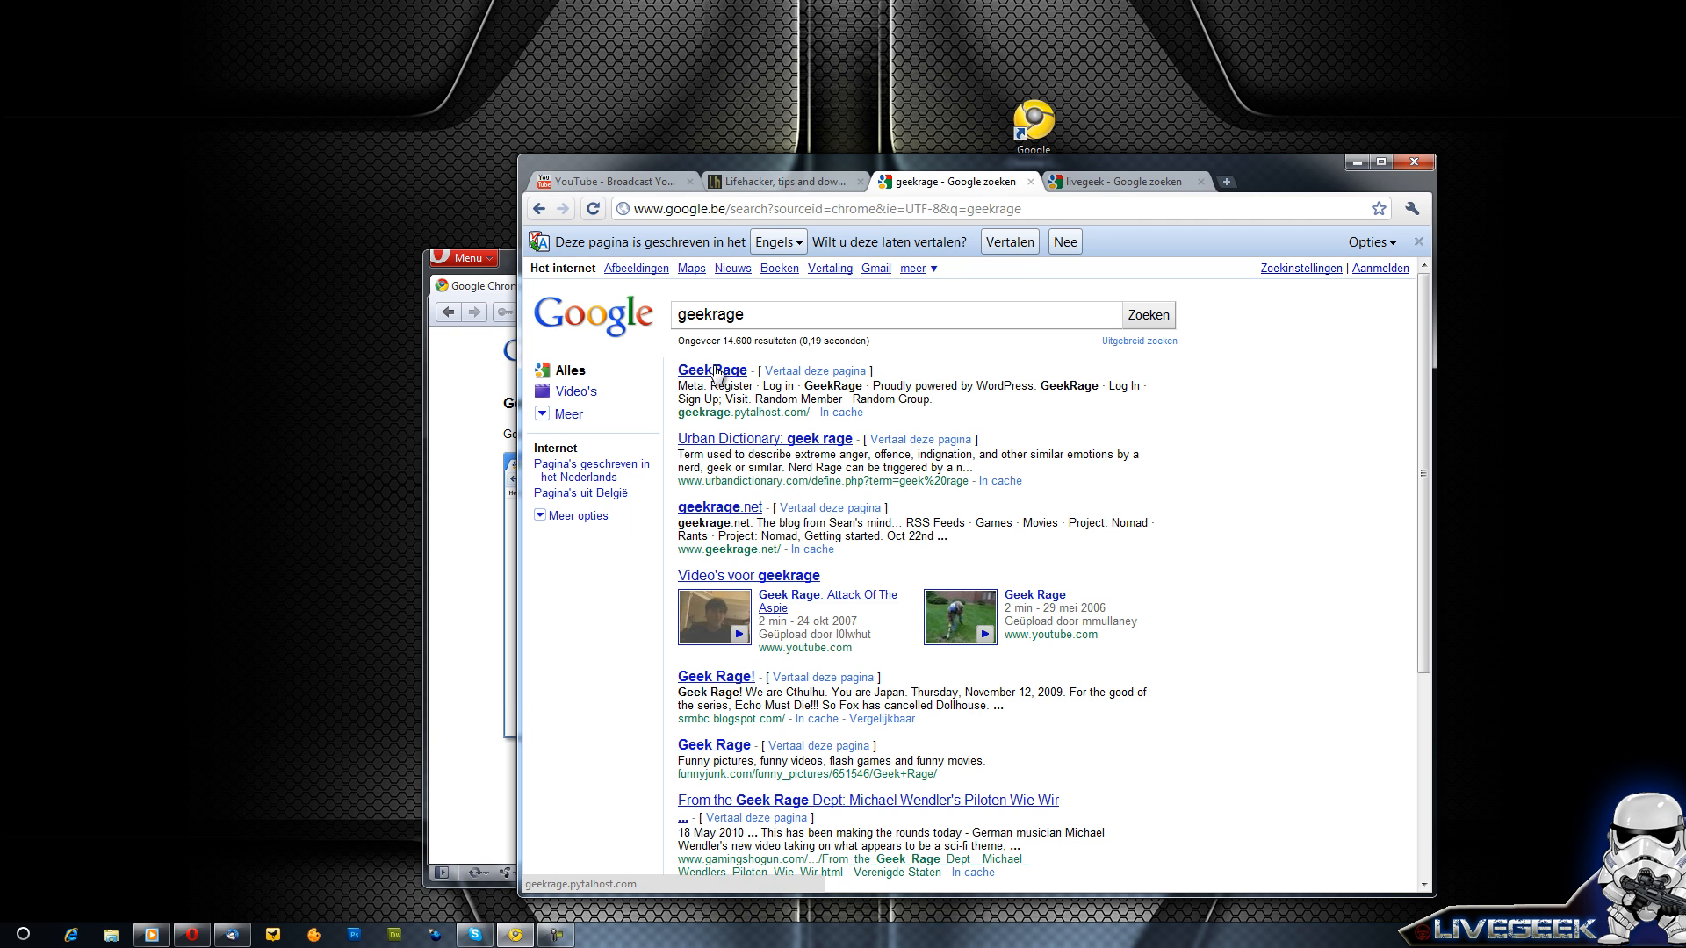
click(713, 370)
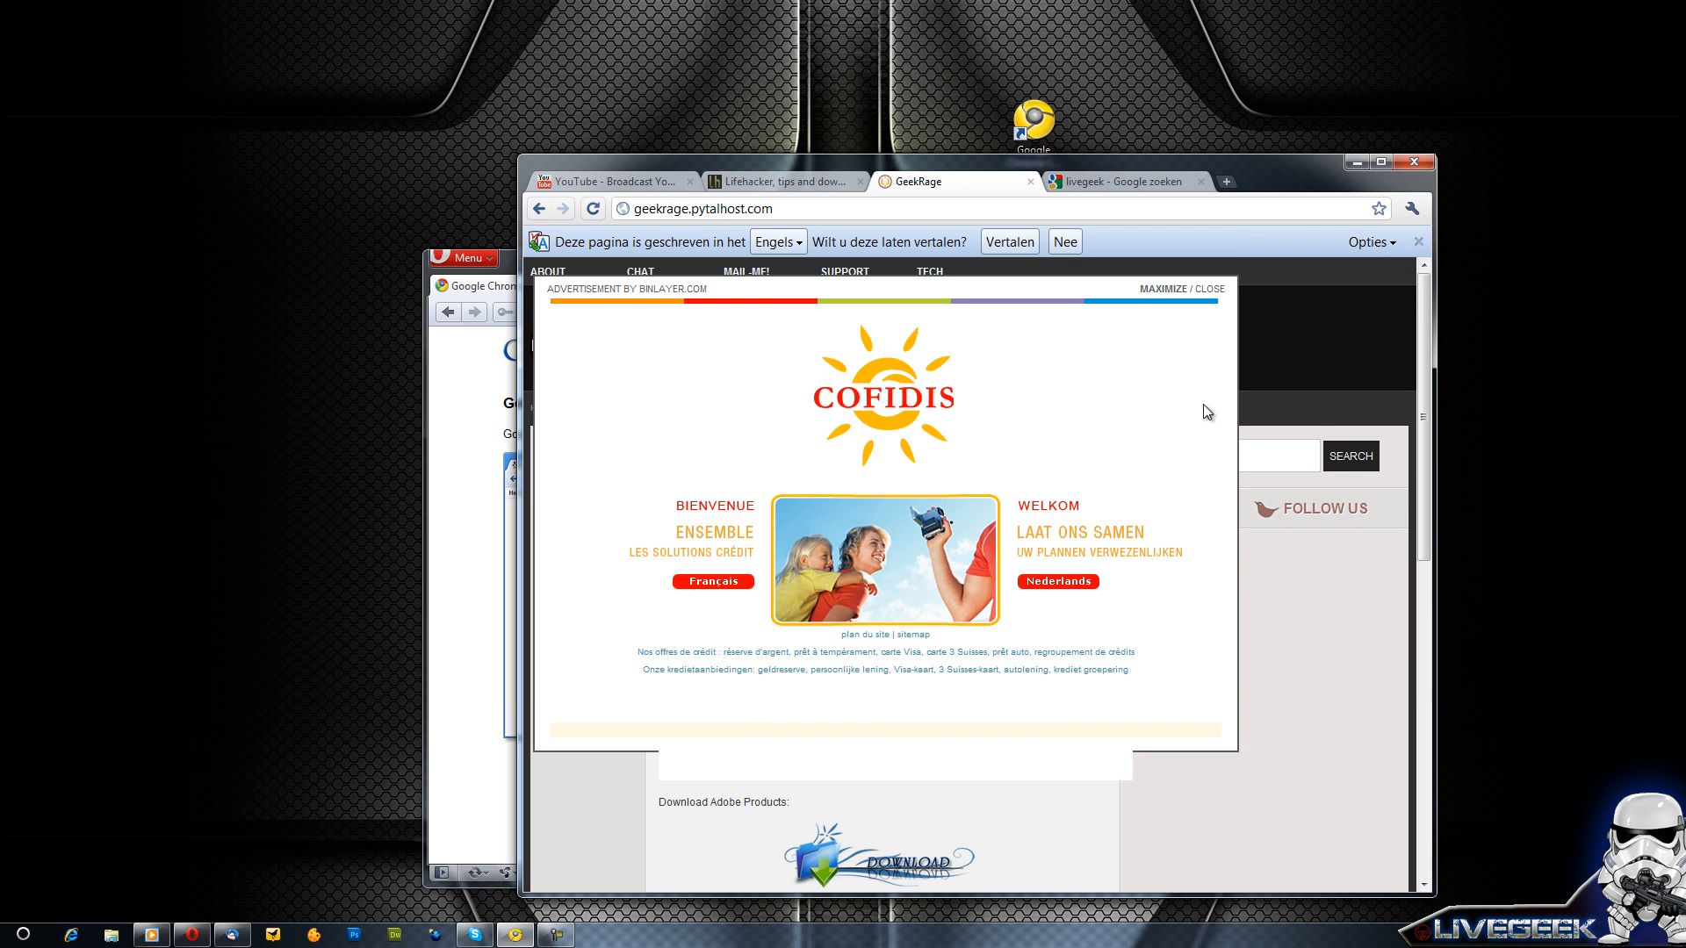
click(1192, 288)
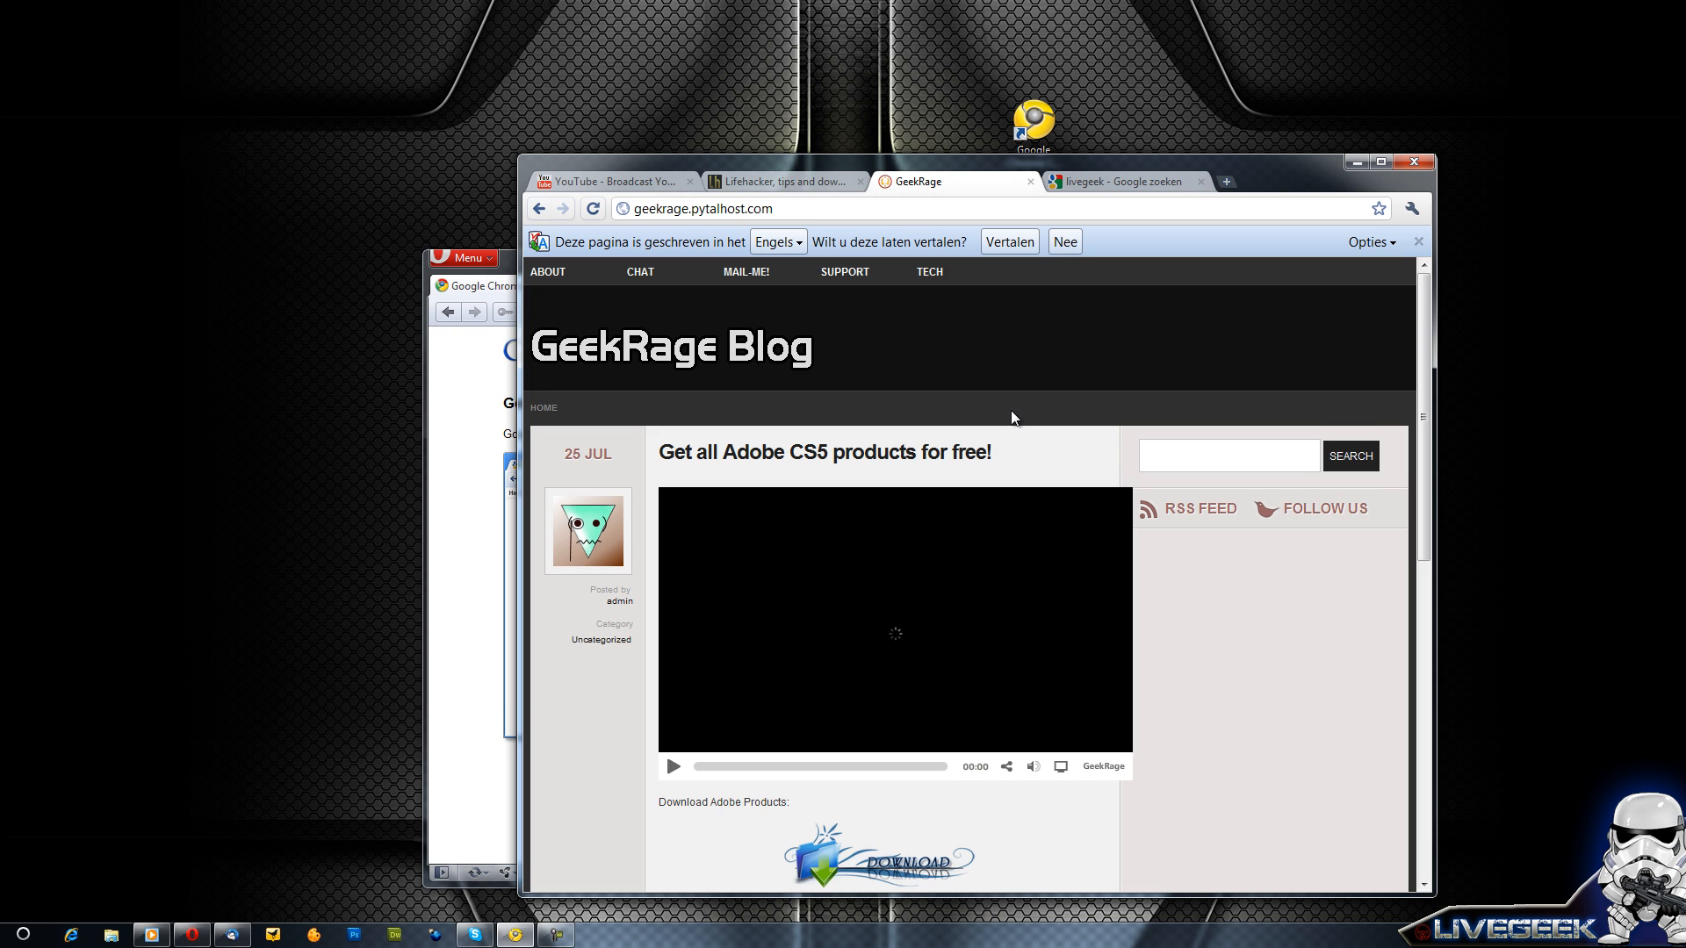
scroll(down, 3)
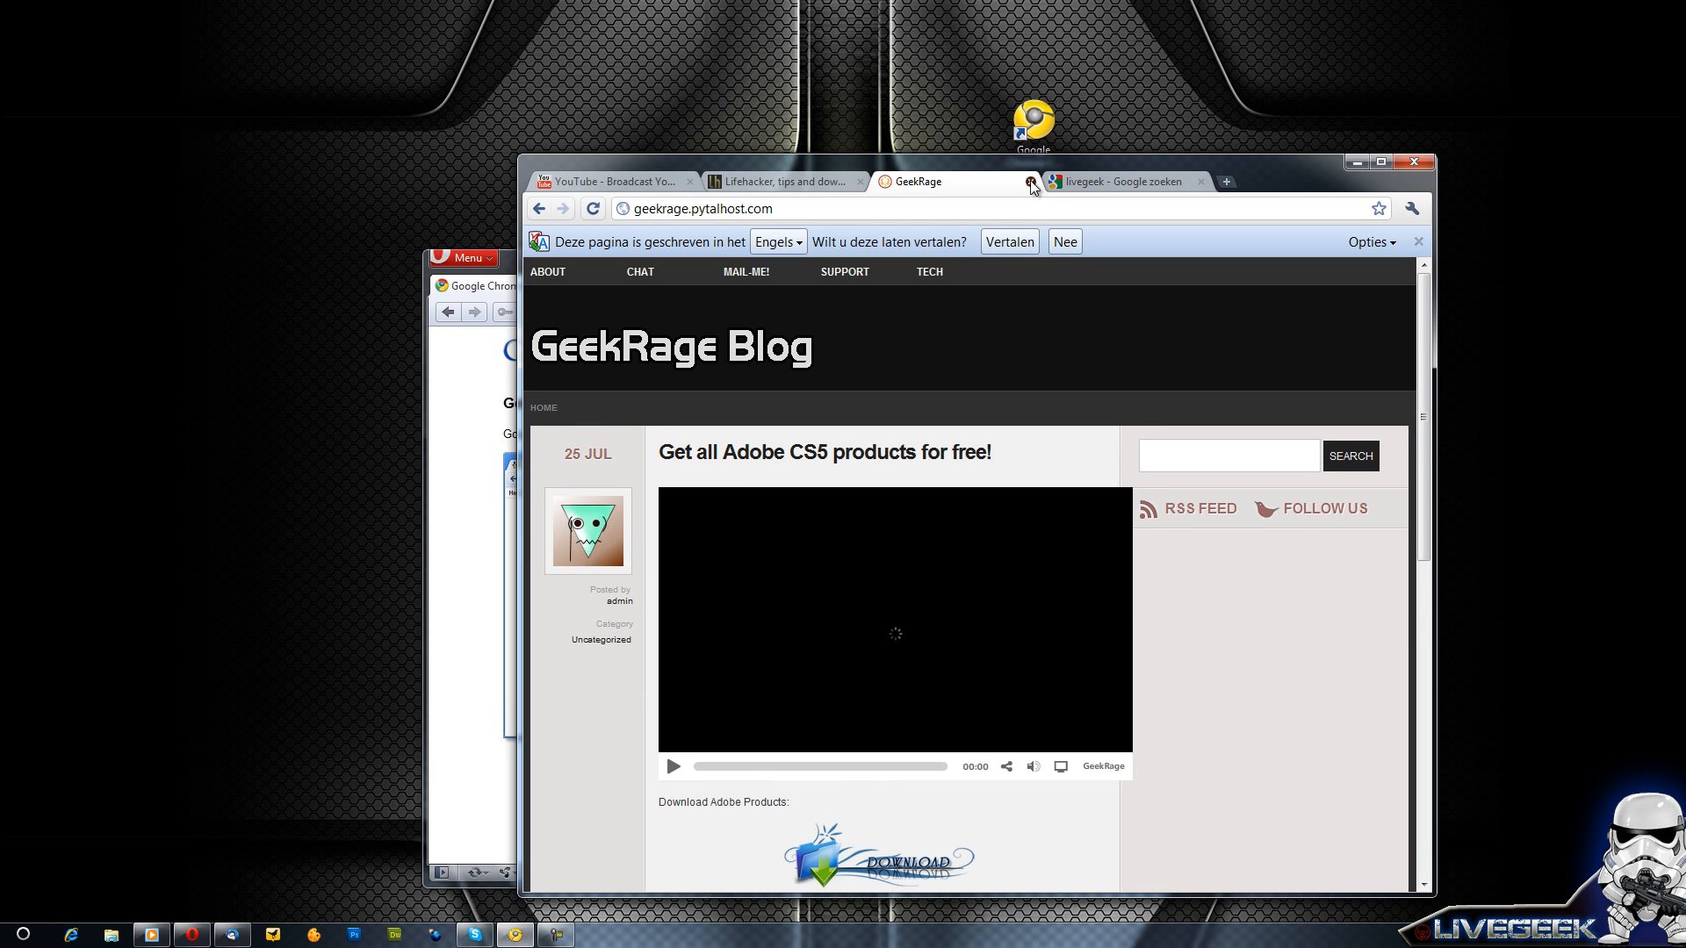
click(1118, 180)
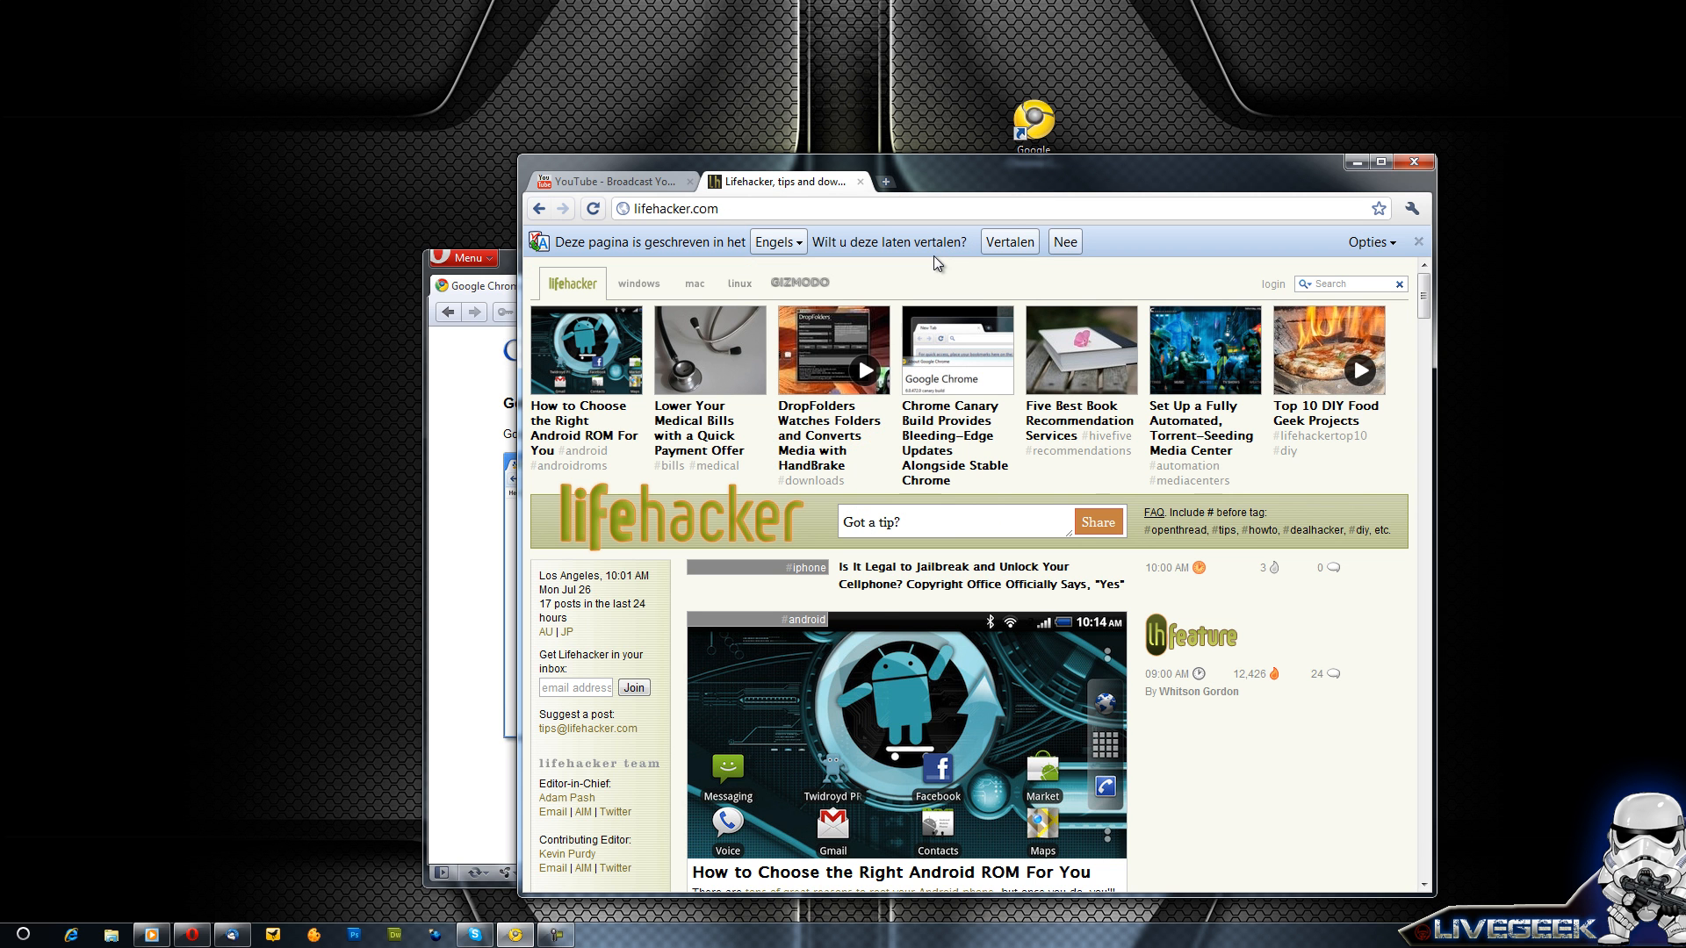
Navigate the second tab to deviantart.com
scroll(down, 3)
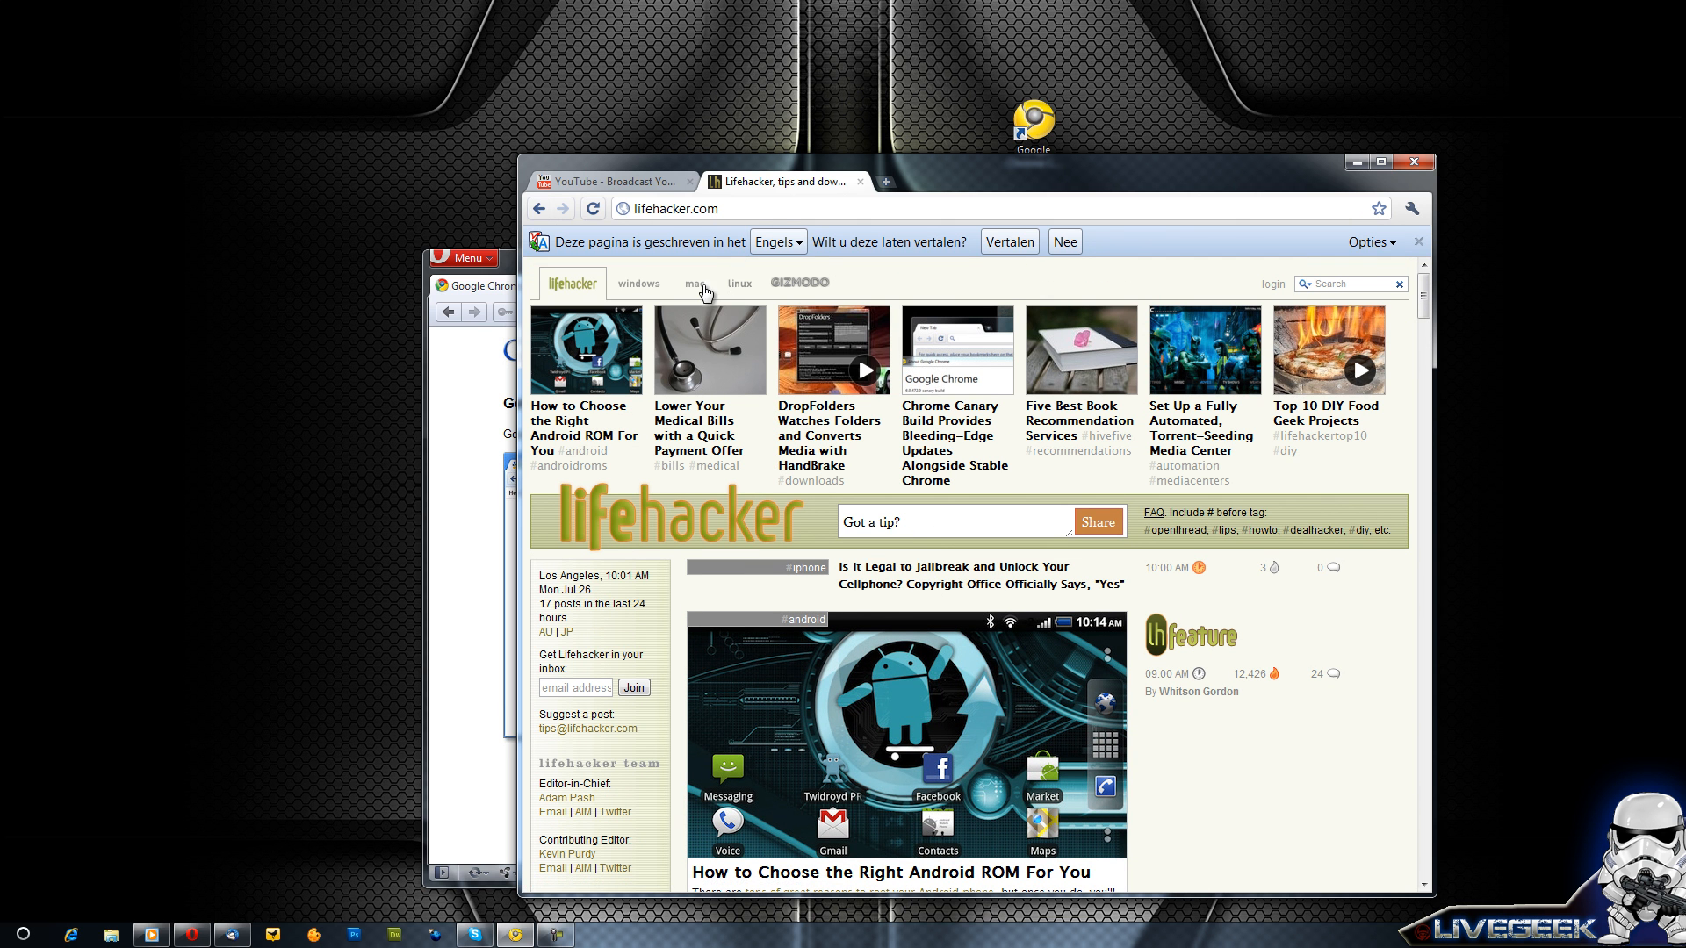
text(d)
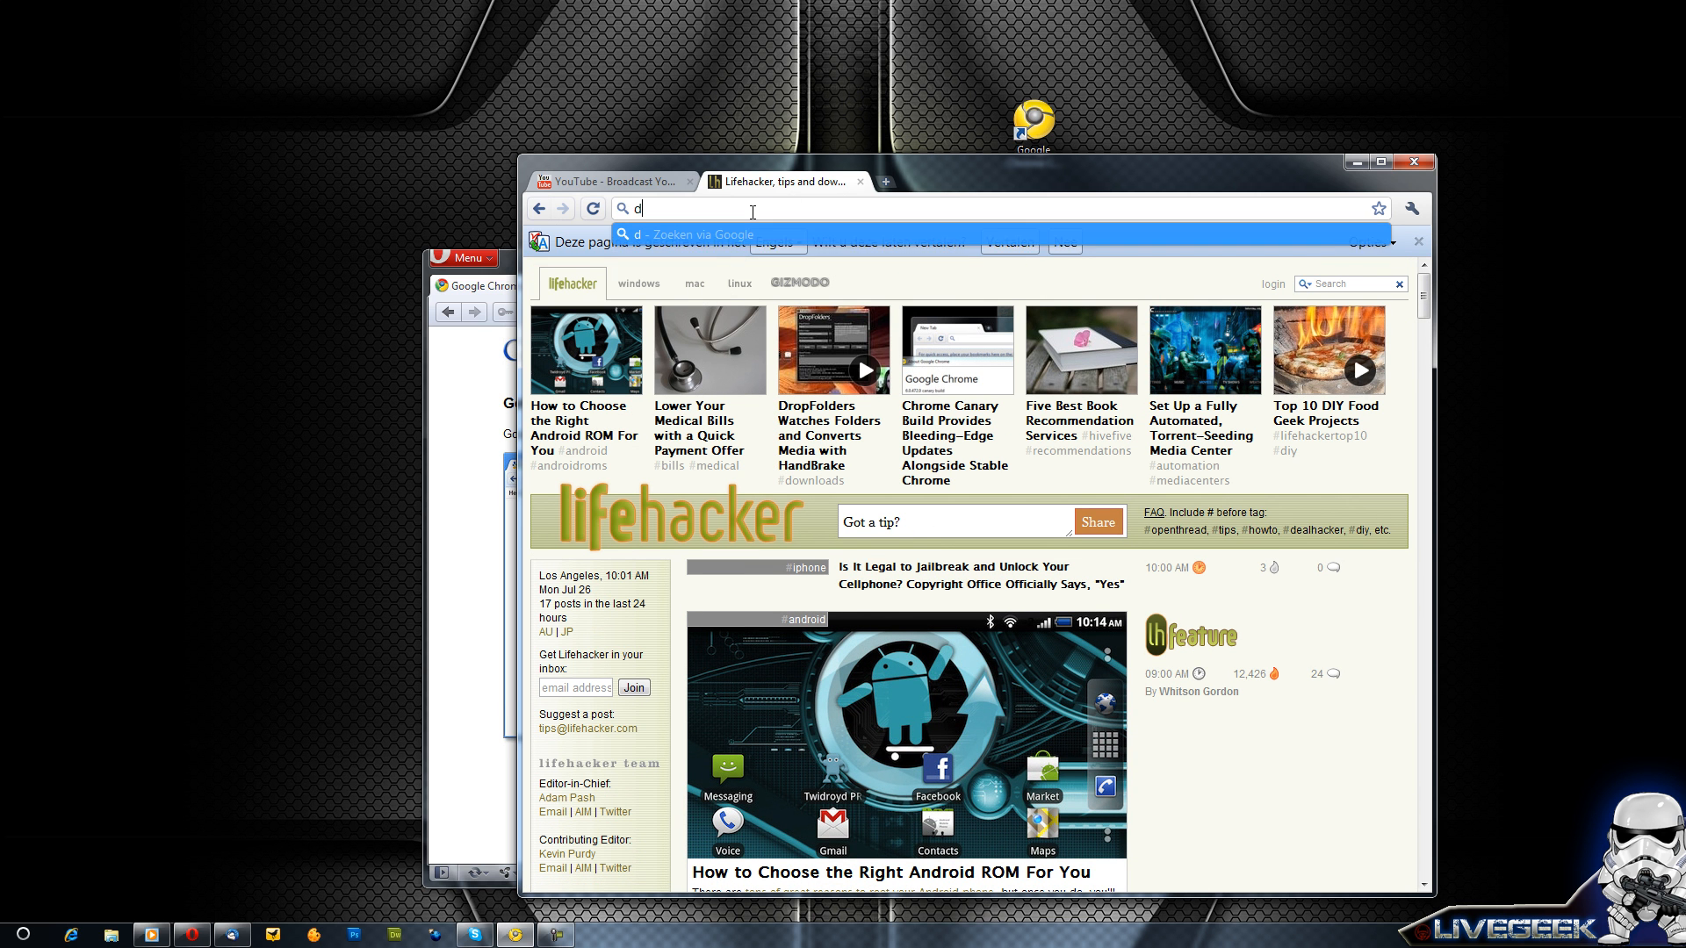
text(eviantart.com)
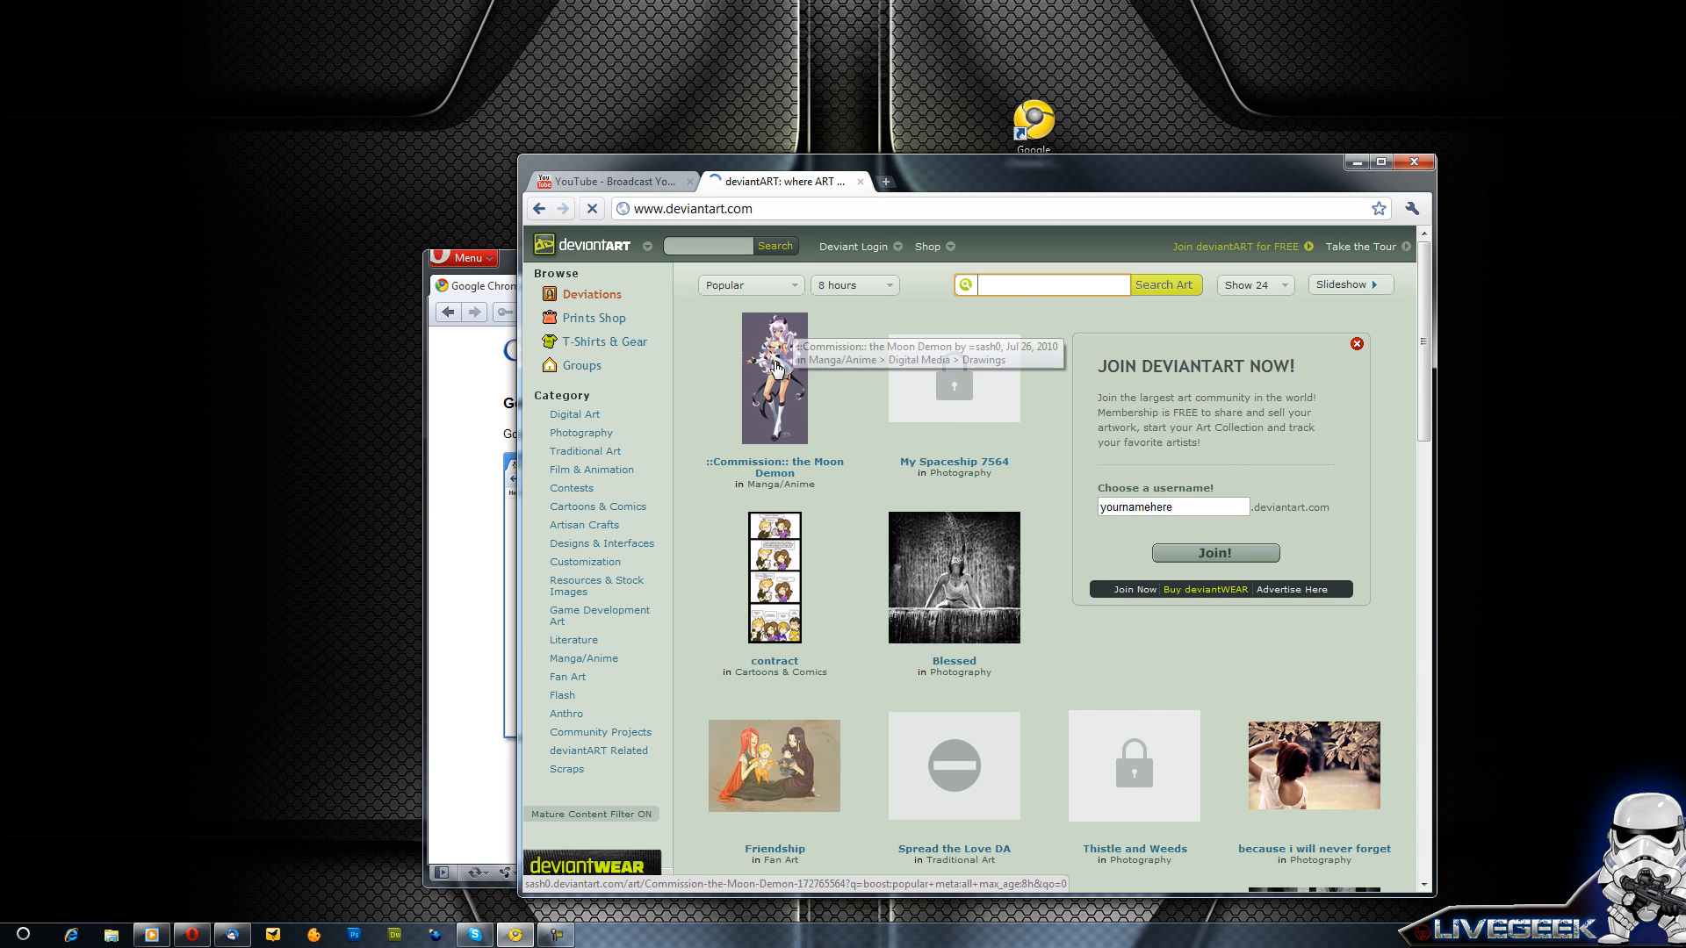
Scroll through deviantART's popular works for 'geek'
scroll(down, 3)
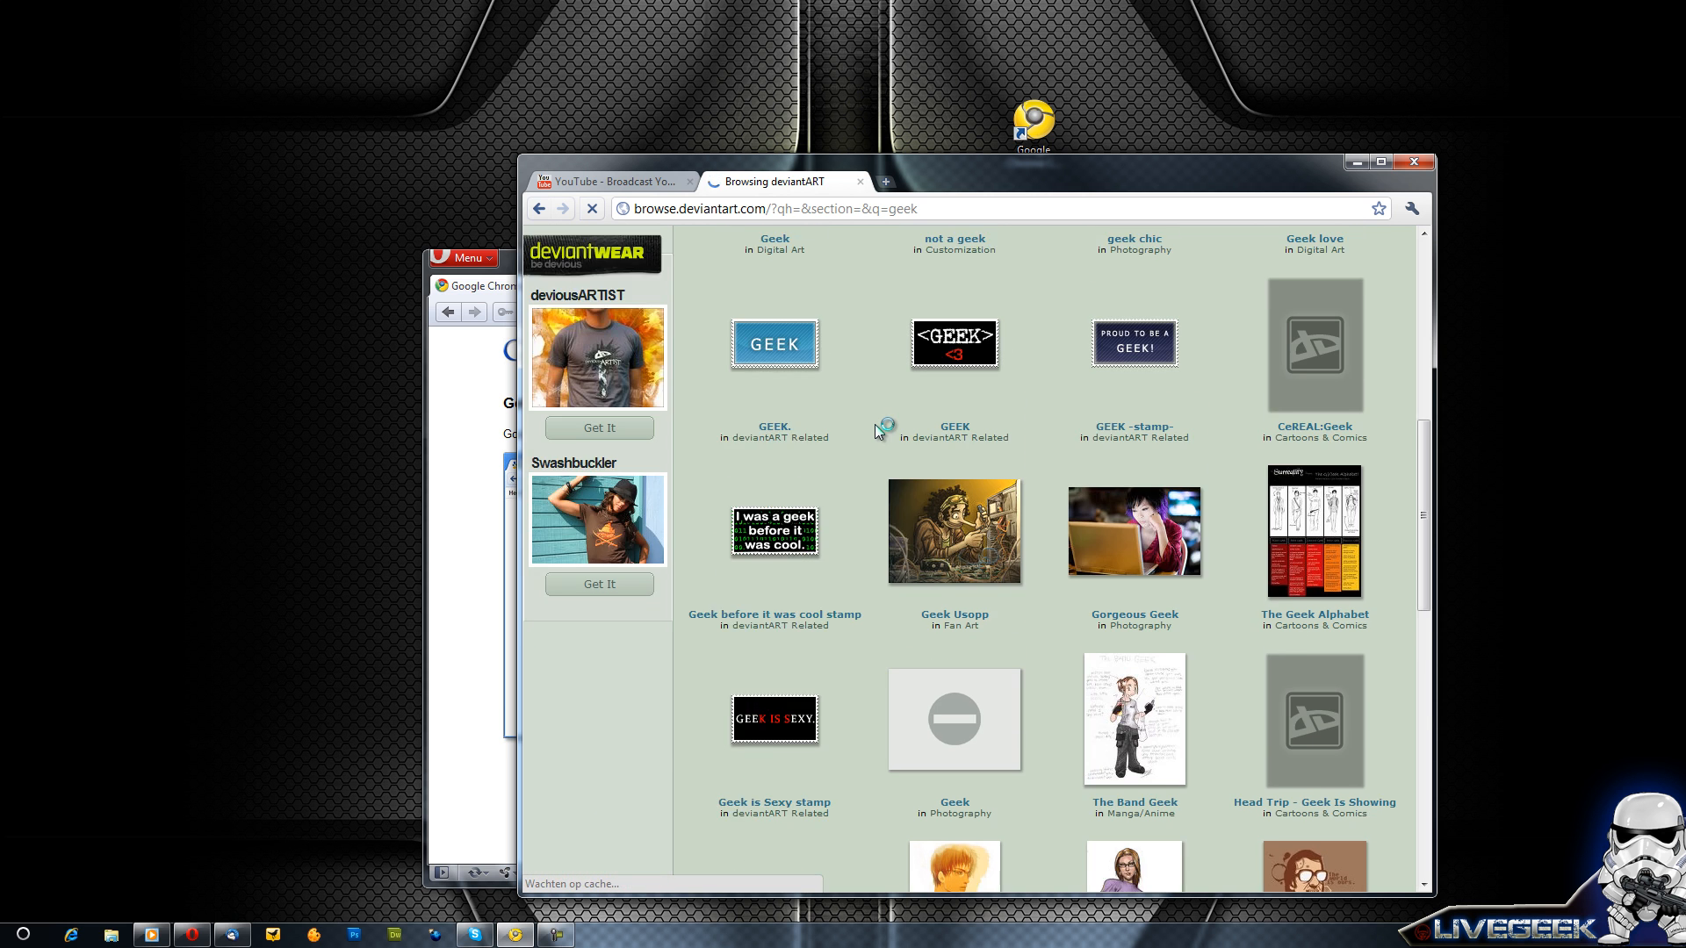
scroll(down, 3)
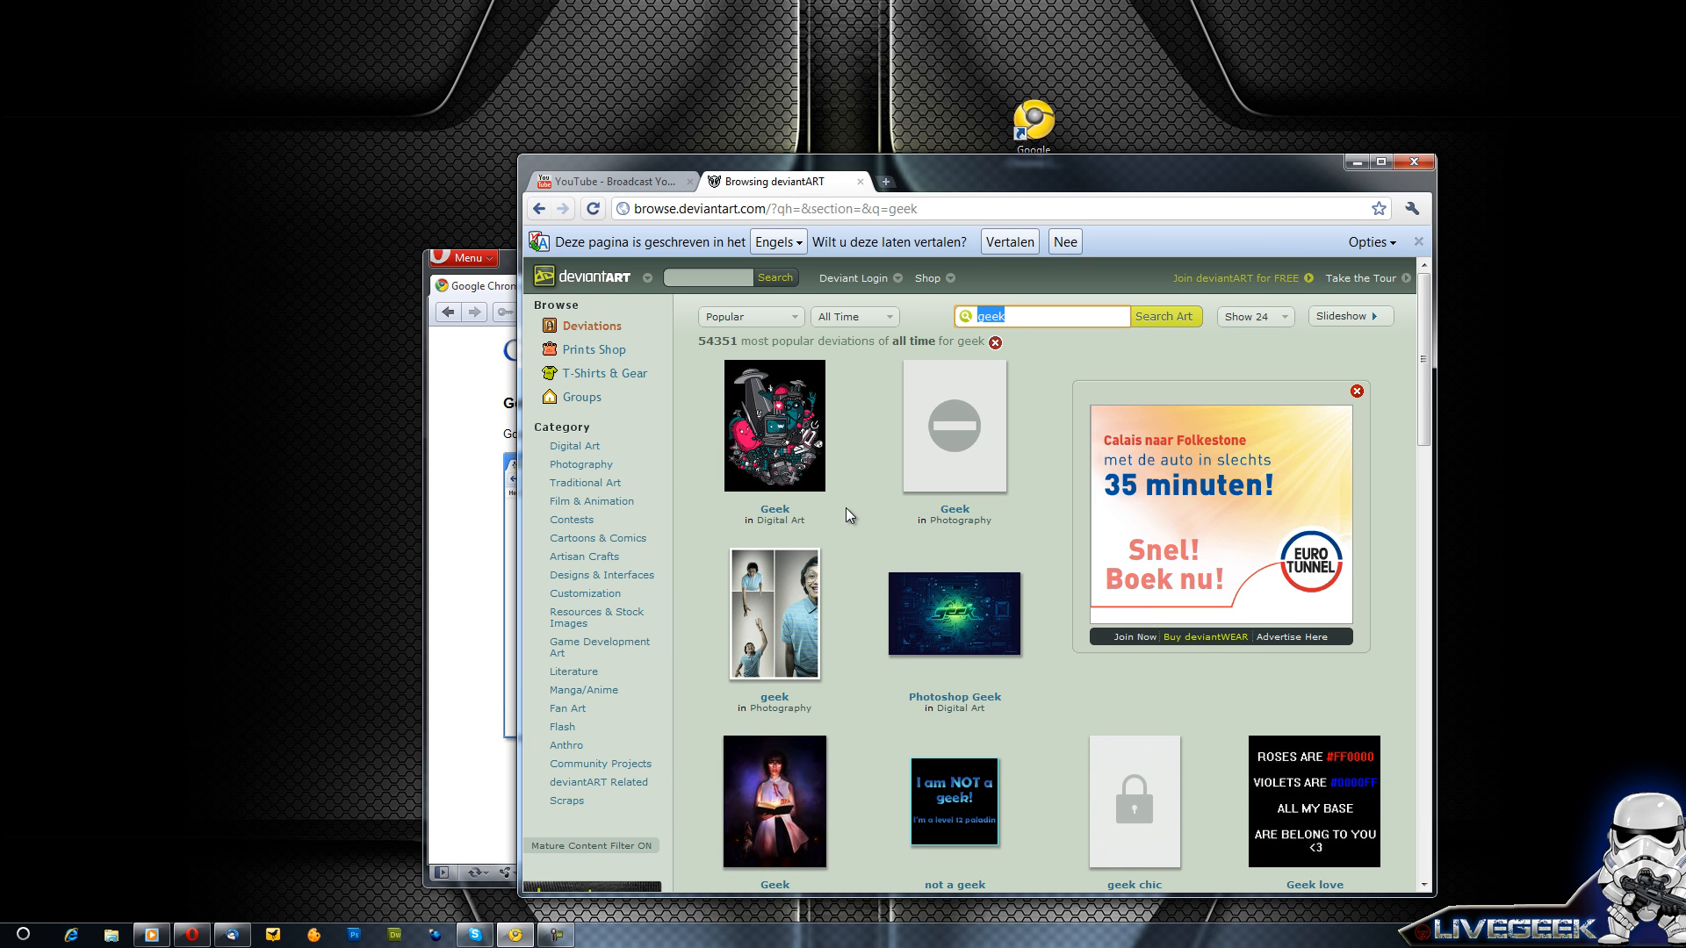
scroll(down, 3)
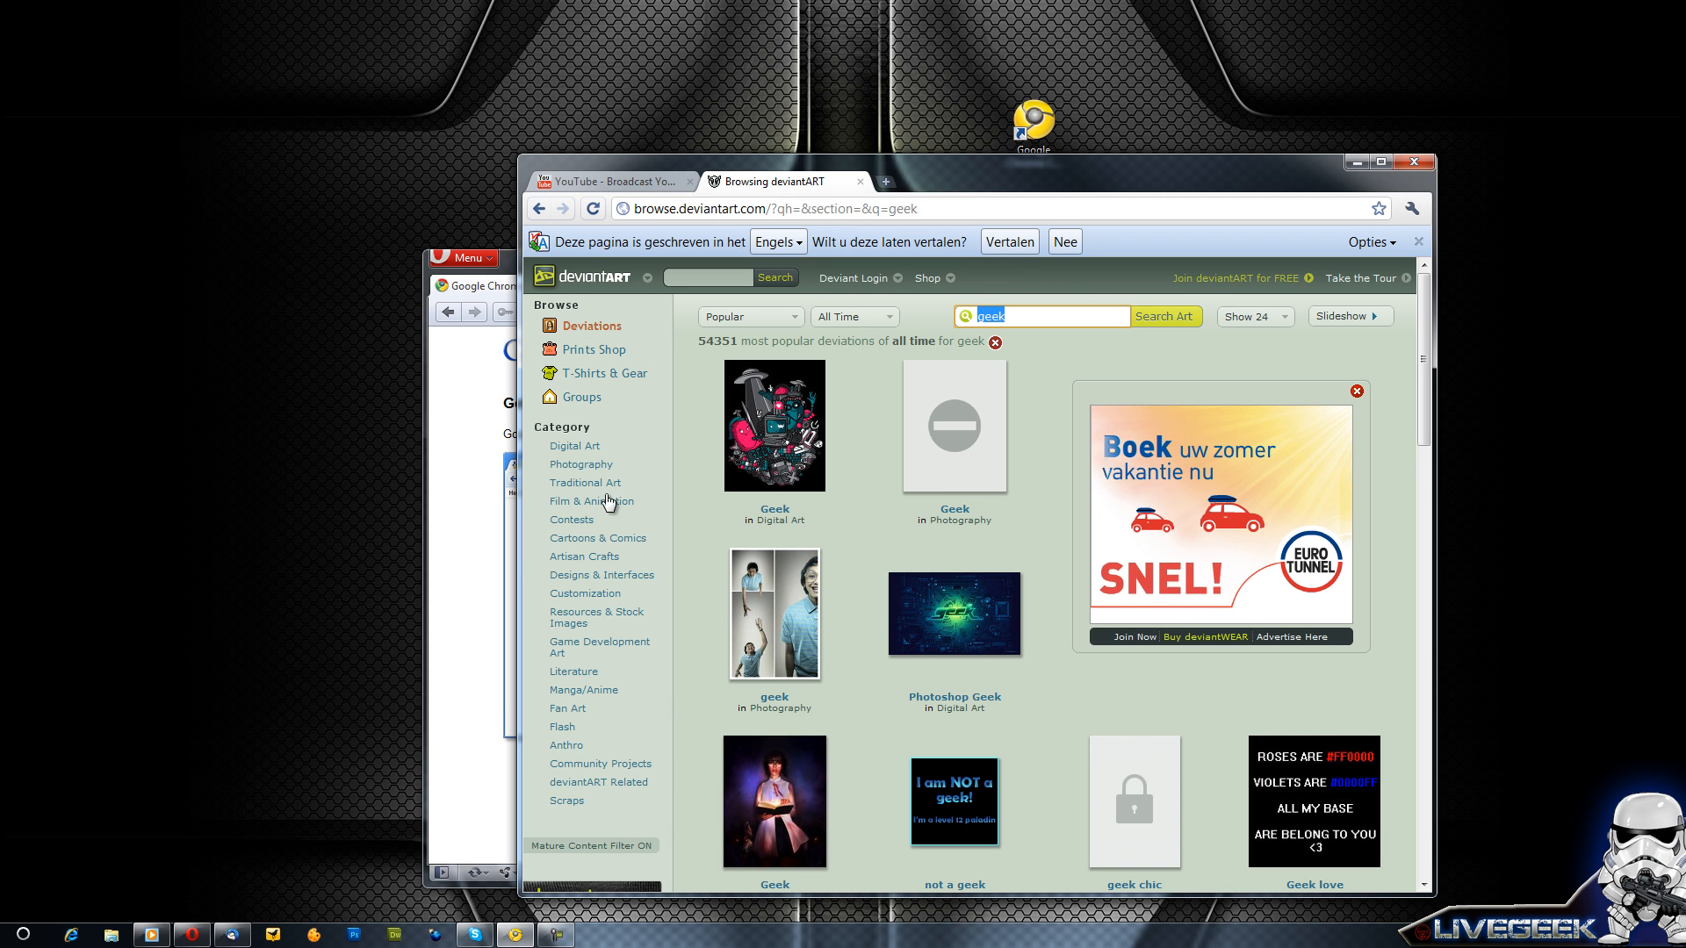
scroll(down, 3)
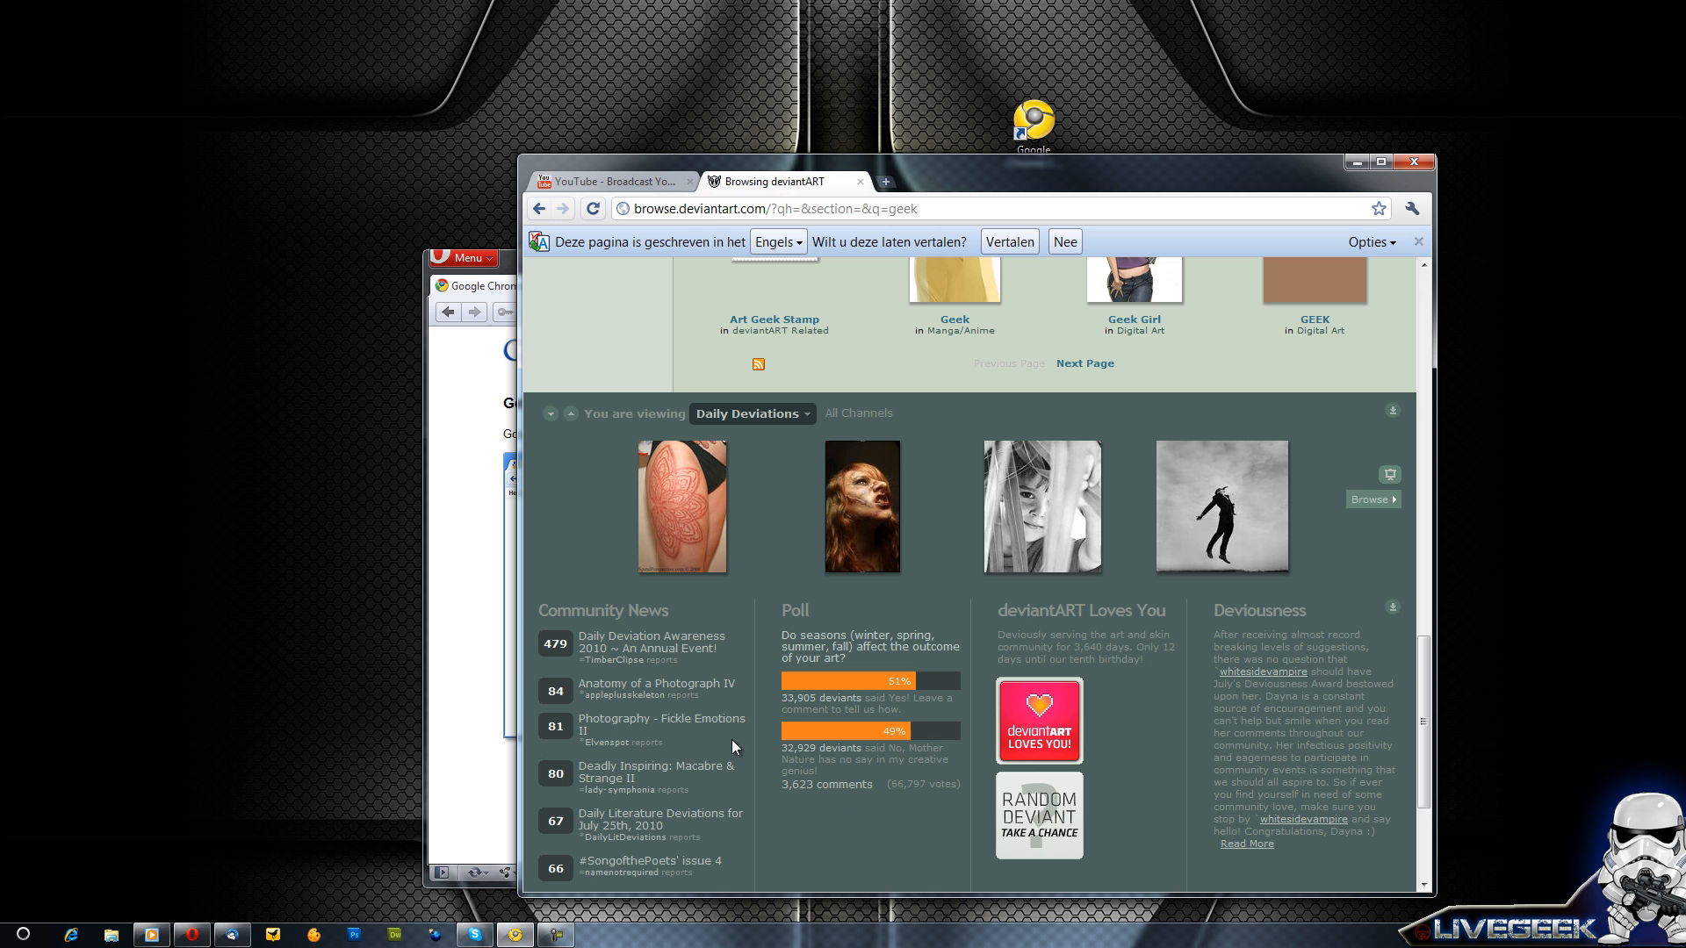
mouse_move(1356, 495)
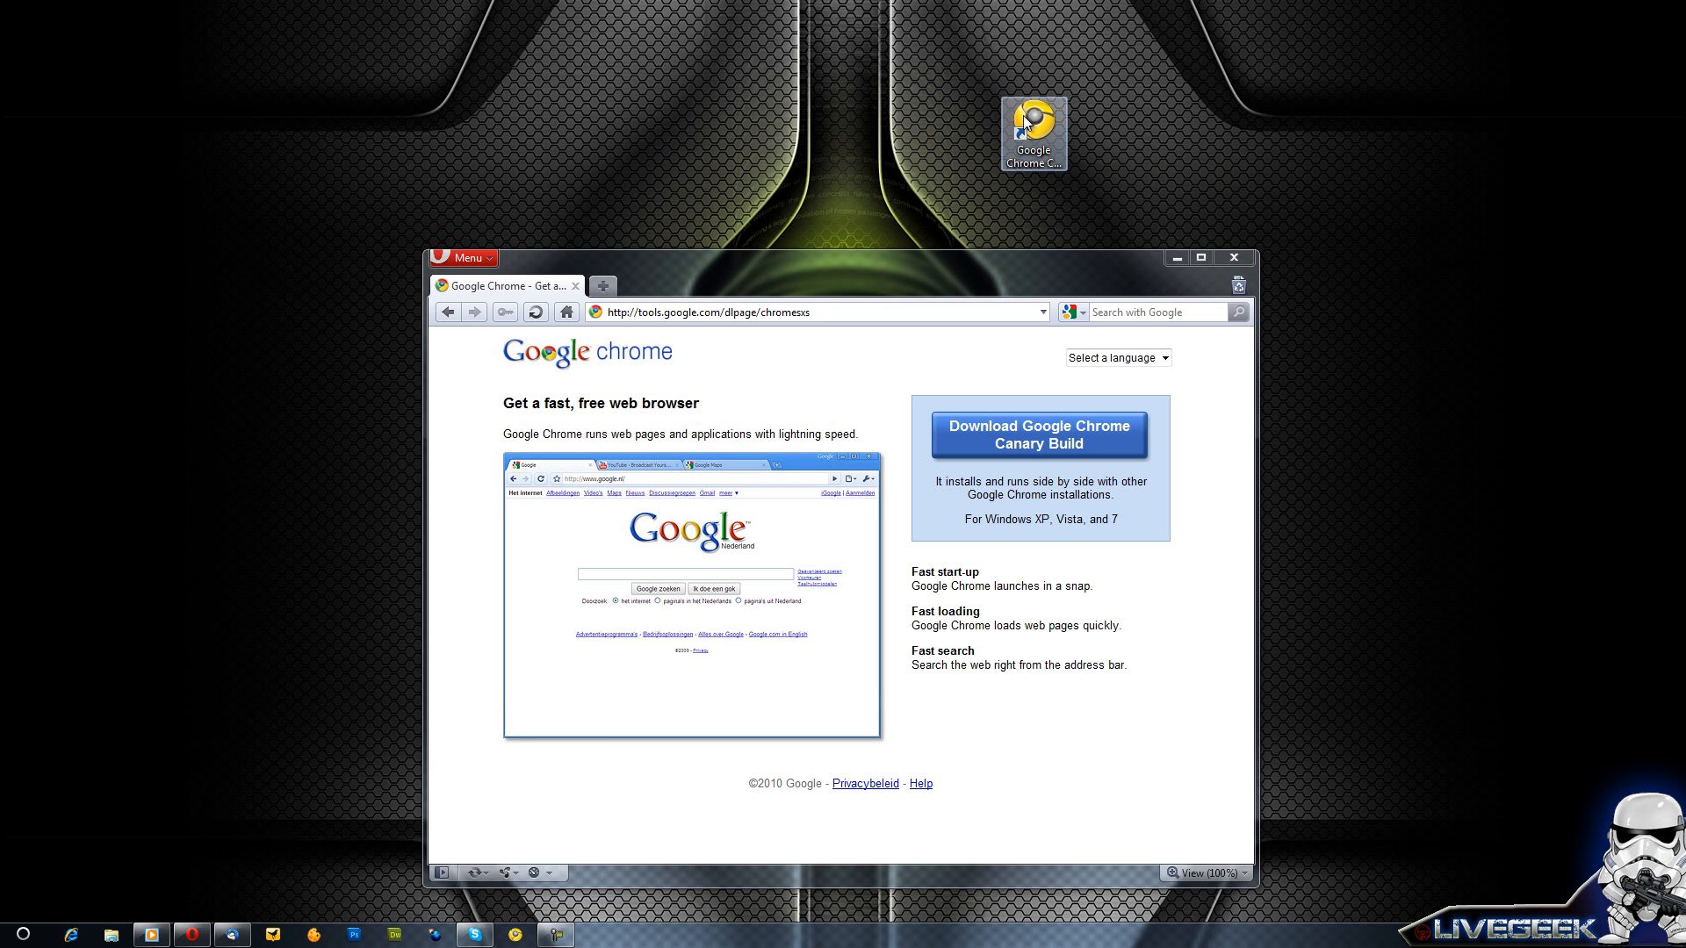
mouse_move(1025, 121)
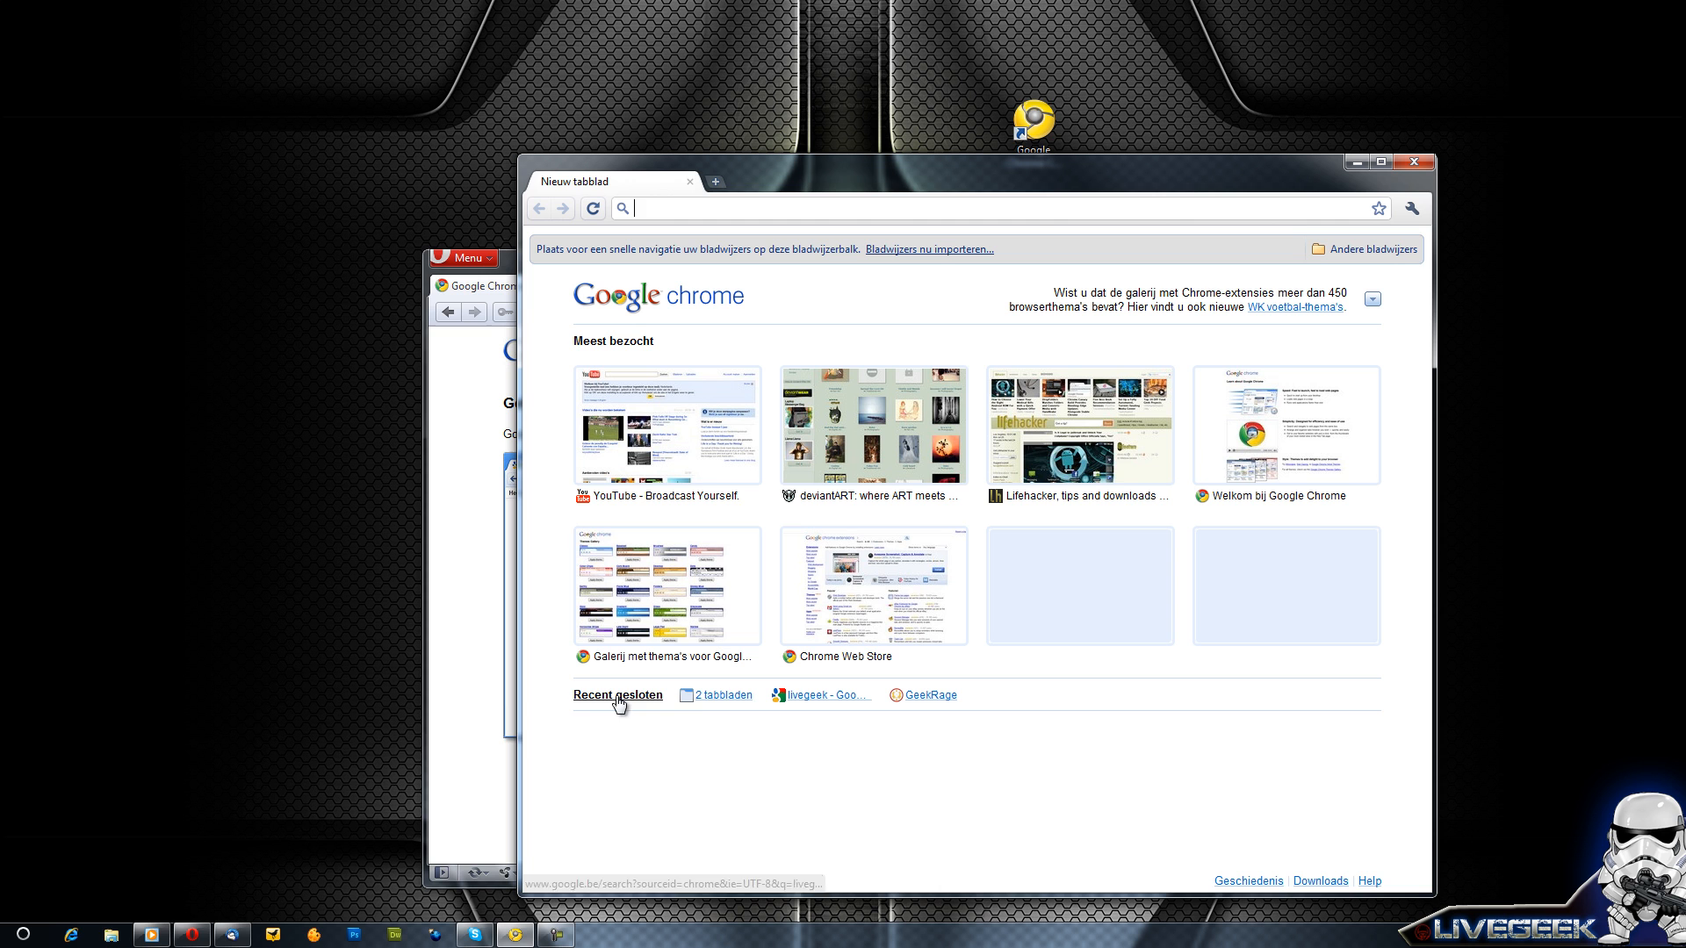
mouse_move(1336, 431)
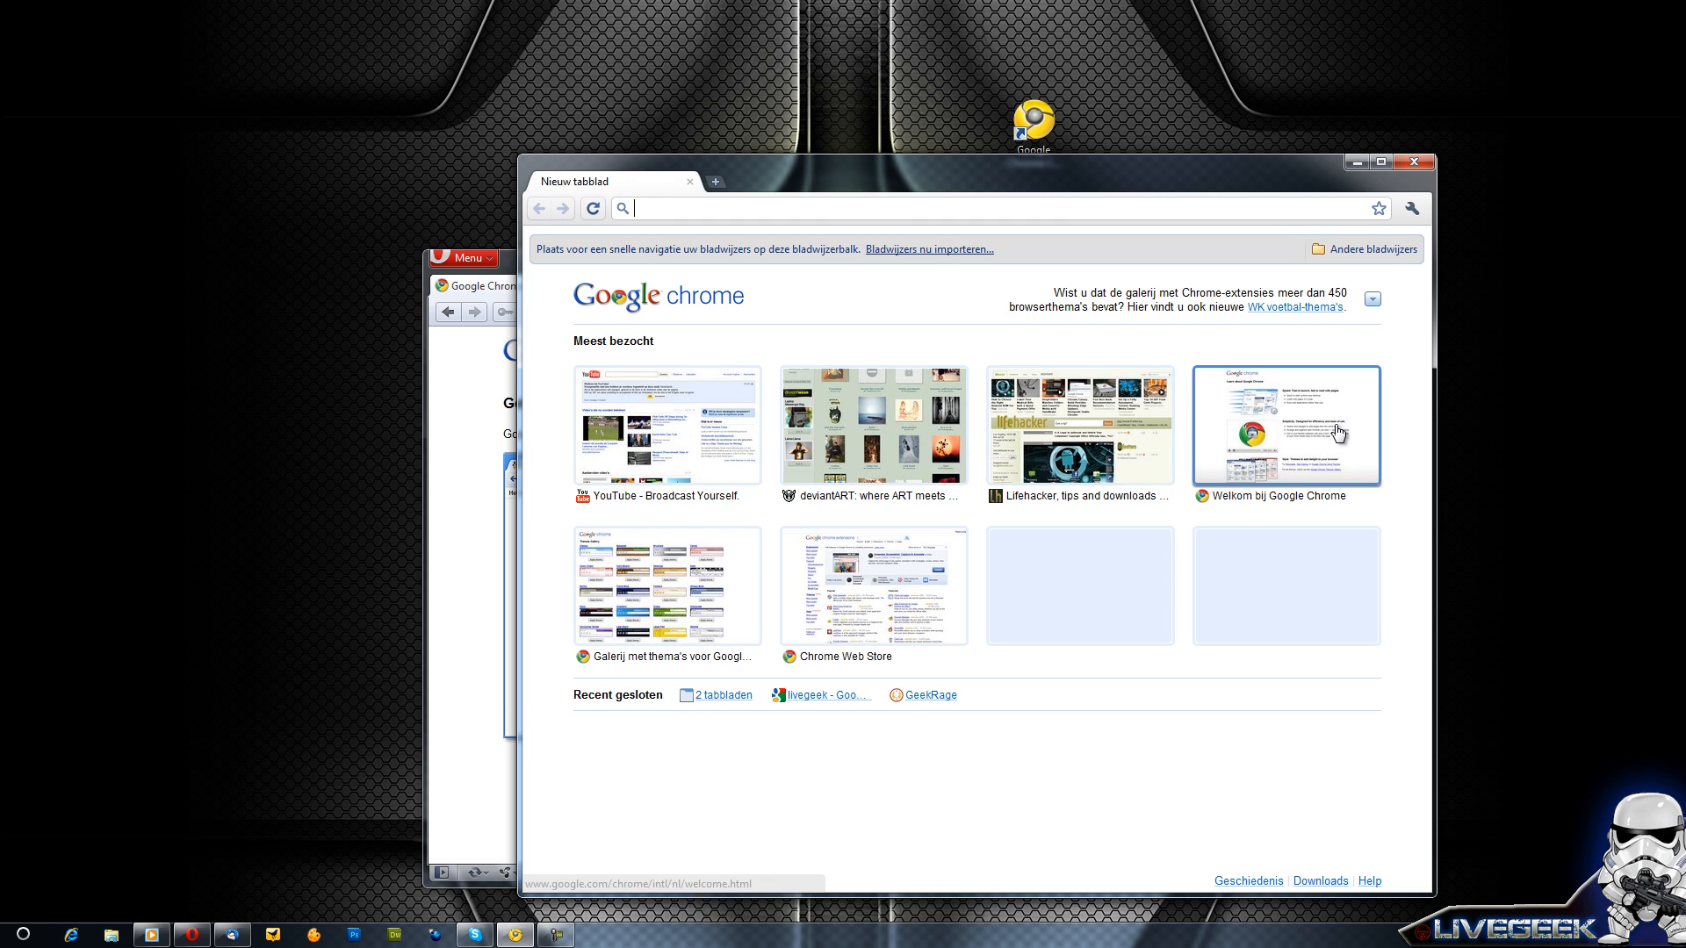